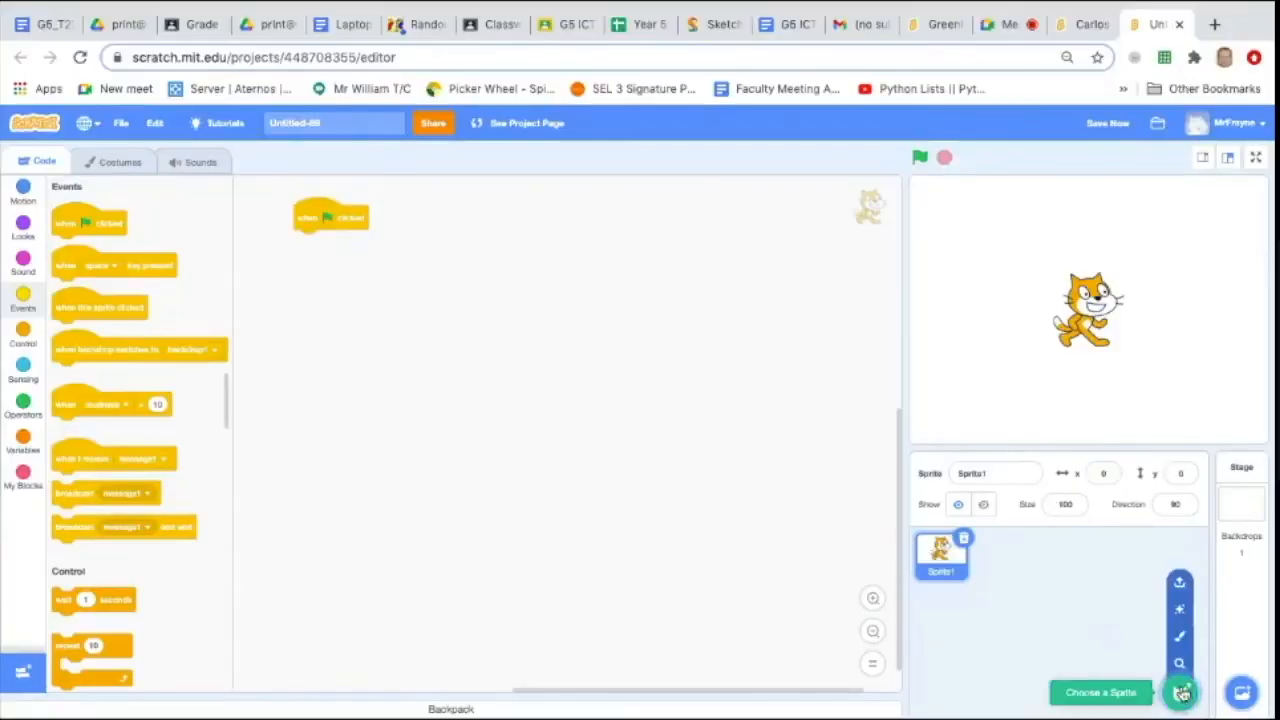
mouse_move(1180, 608)
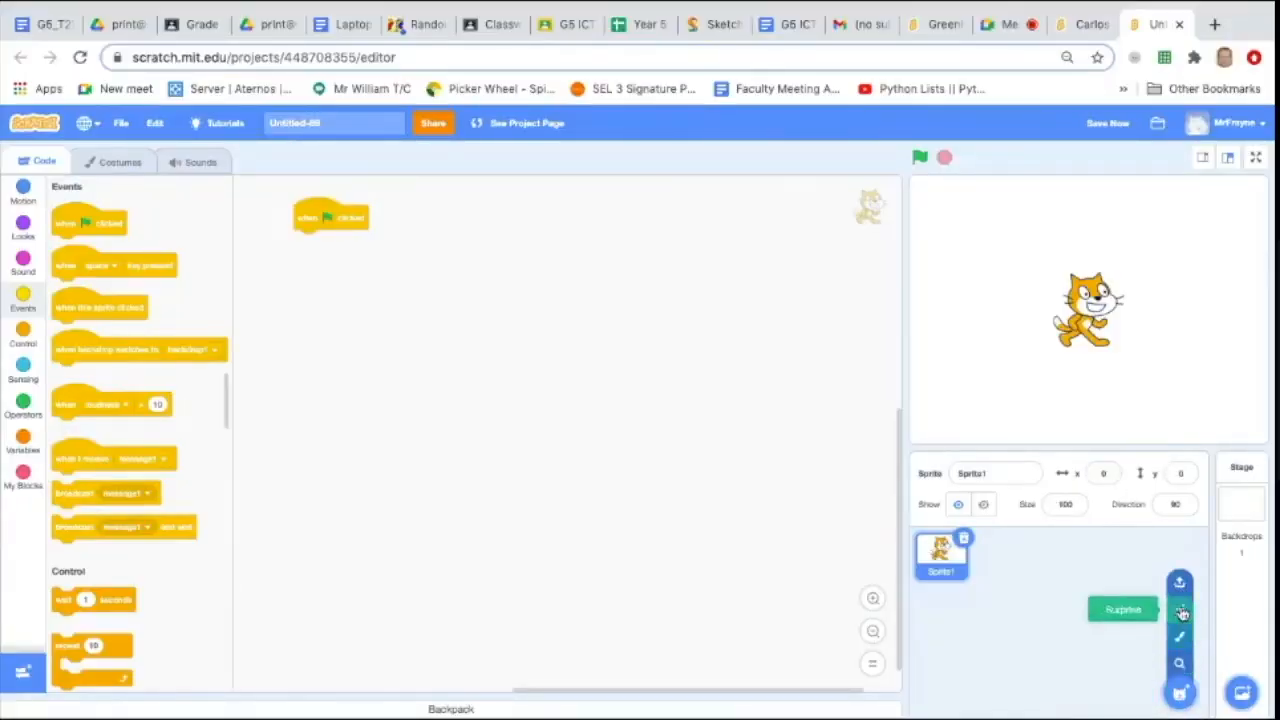
mouse_move(1180, 662)
text(train)
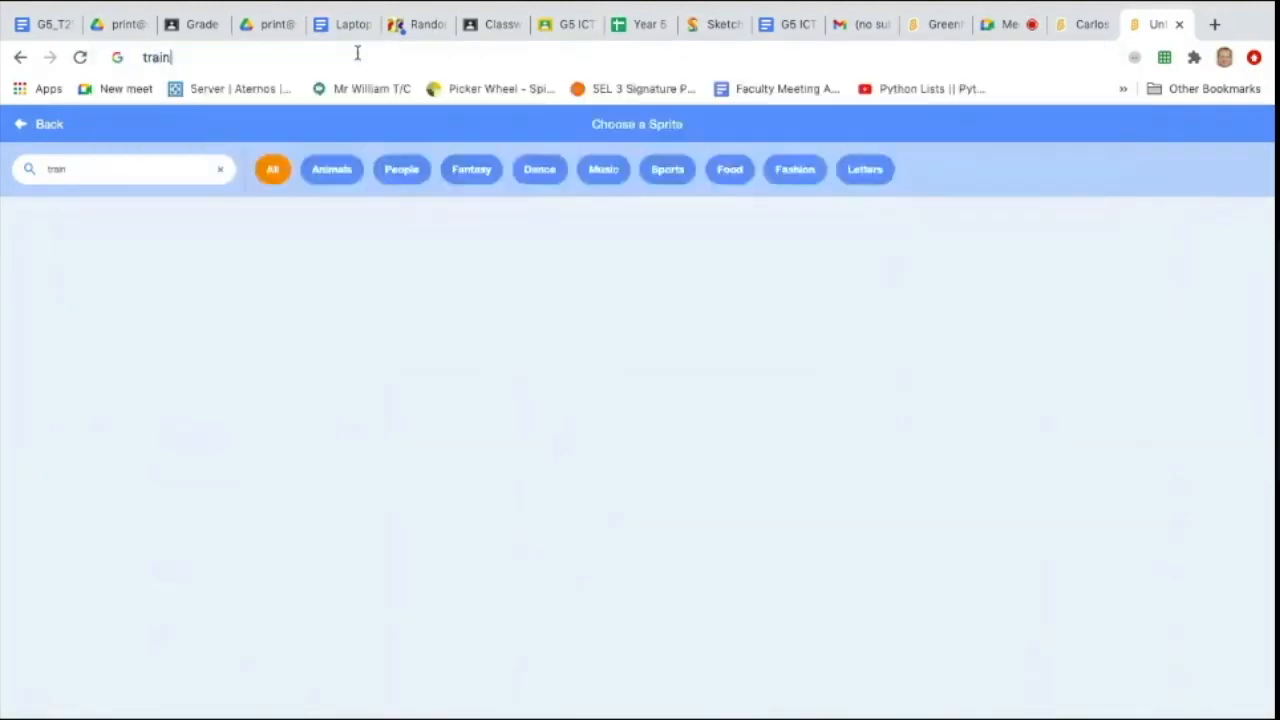
Search Google Images for 'train cartoon', then go to scratch.mit.edu
key(Return)
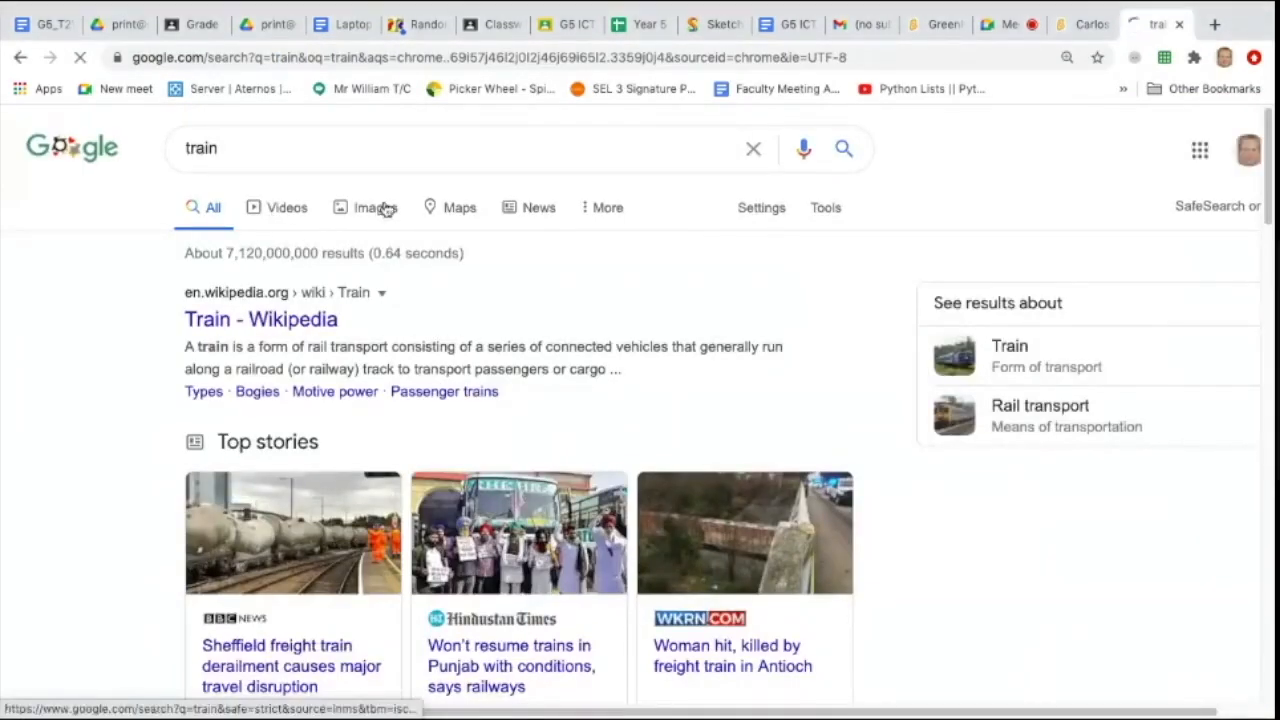
click(376, 206)
text( cartoon)
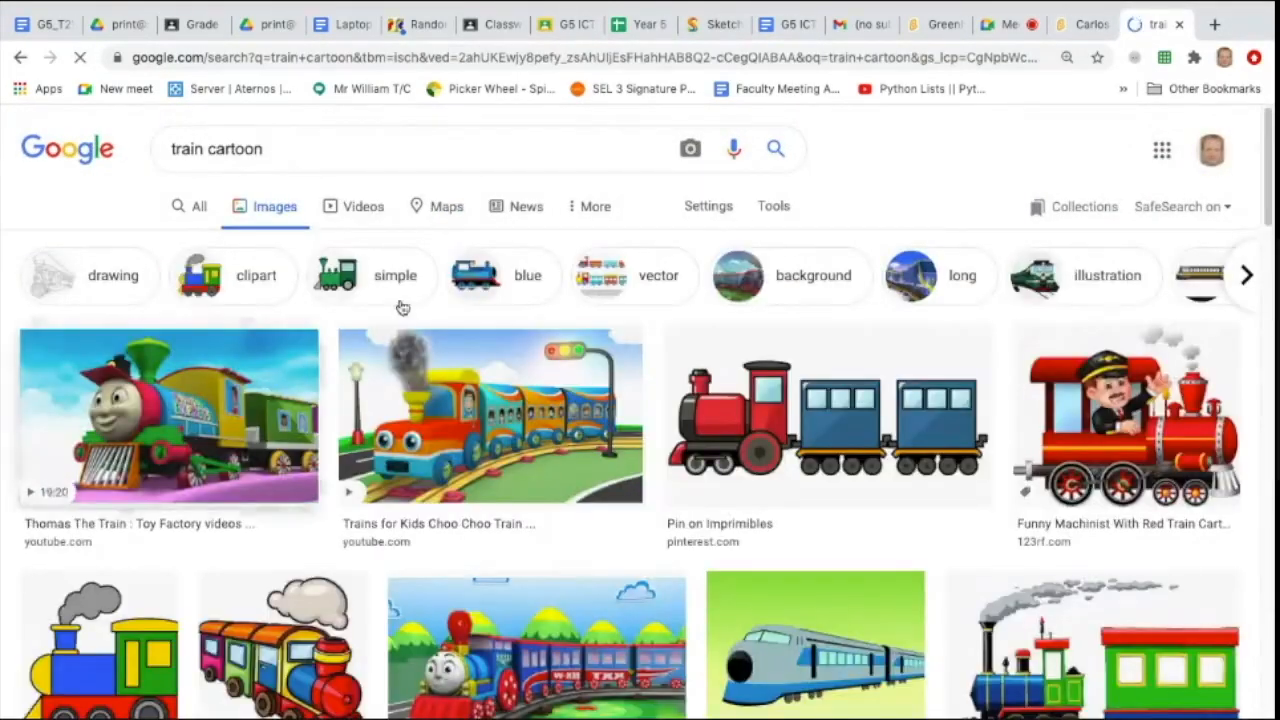
click(828, 414)
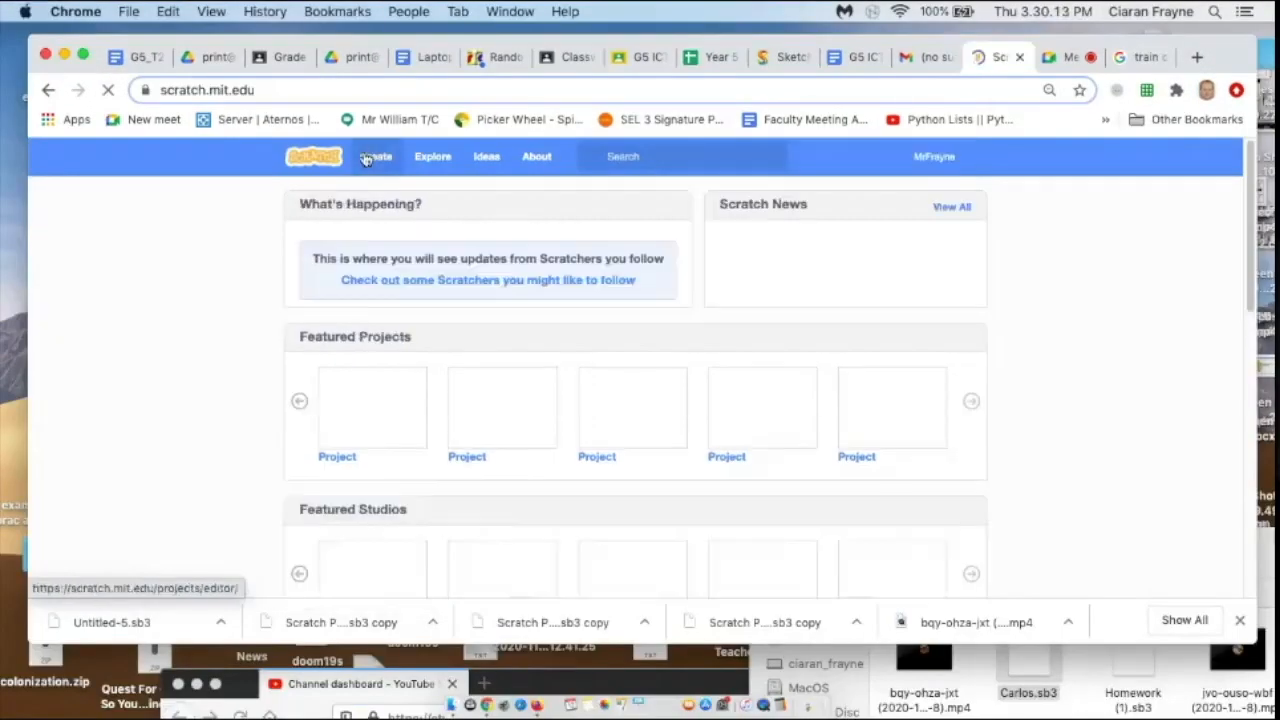
Create a new project from the Scratch home page and let the editor load
click(376, 156)
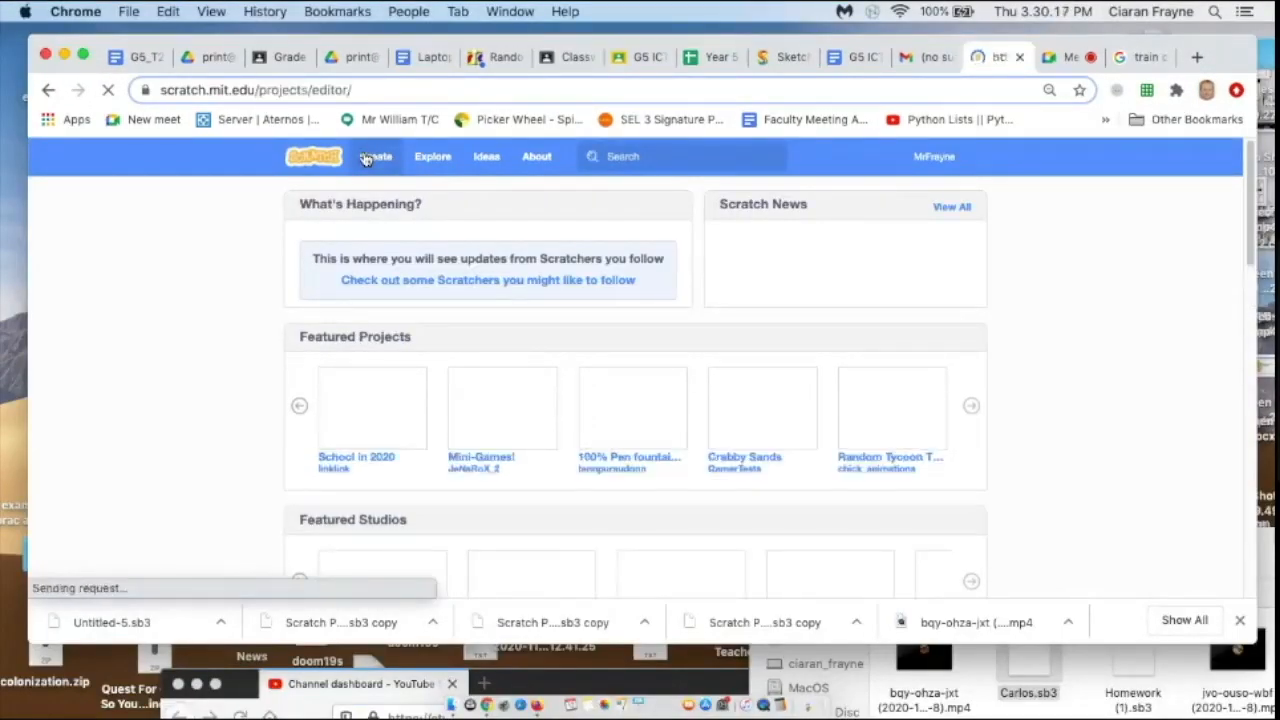
click(376, 156)
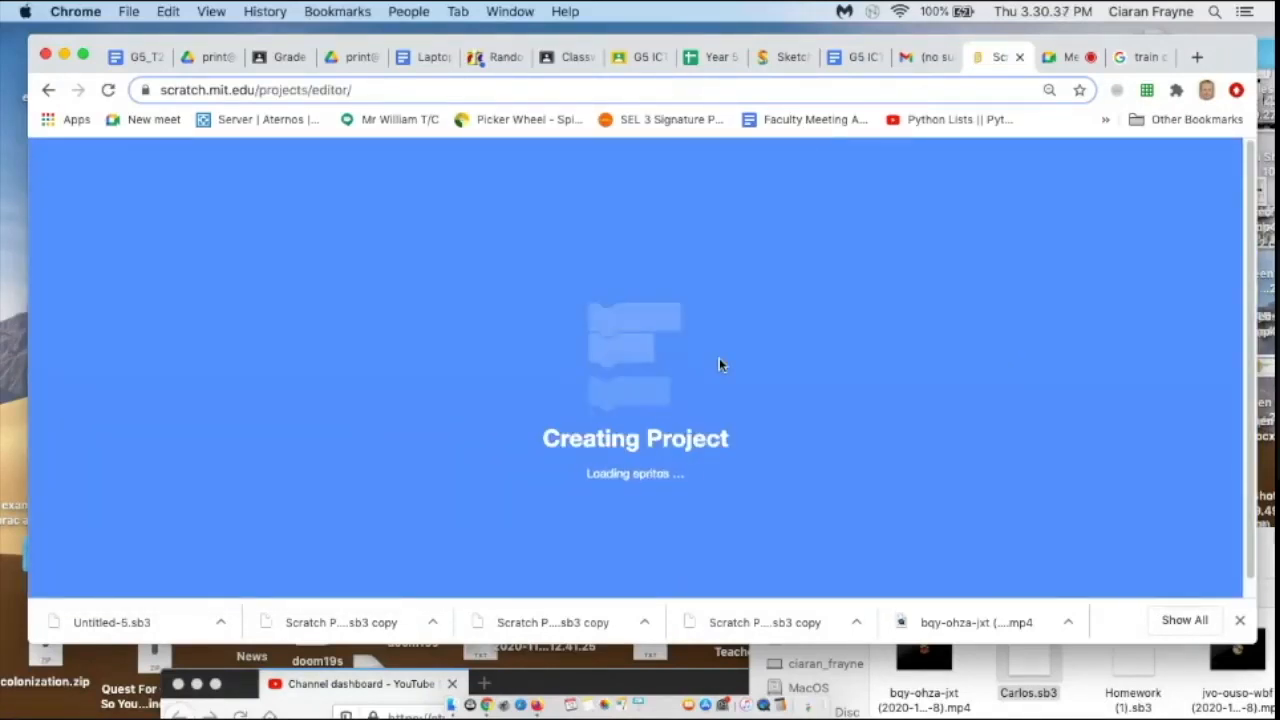
click(148, 156)
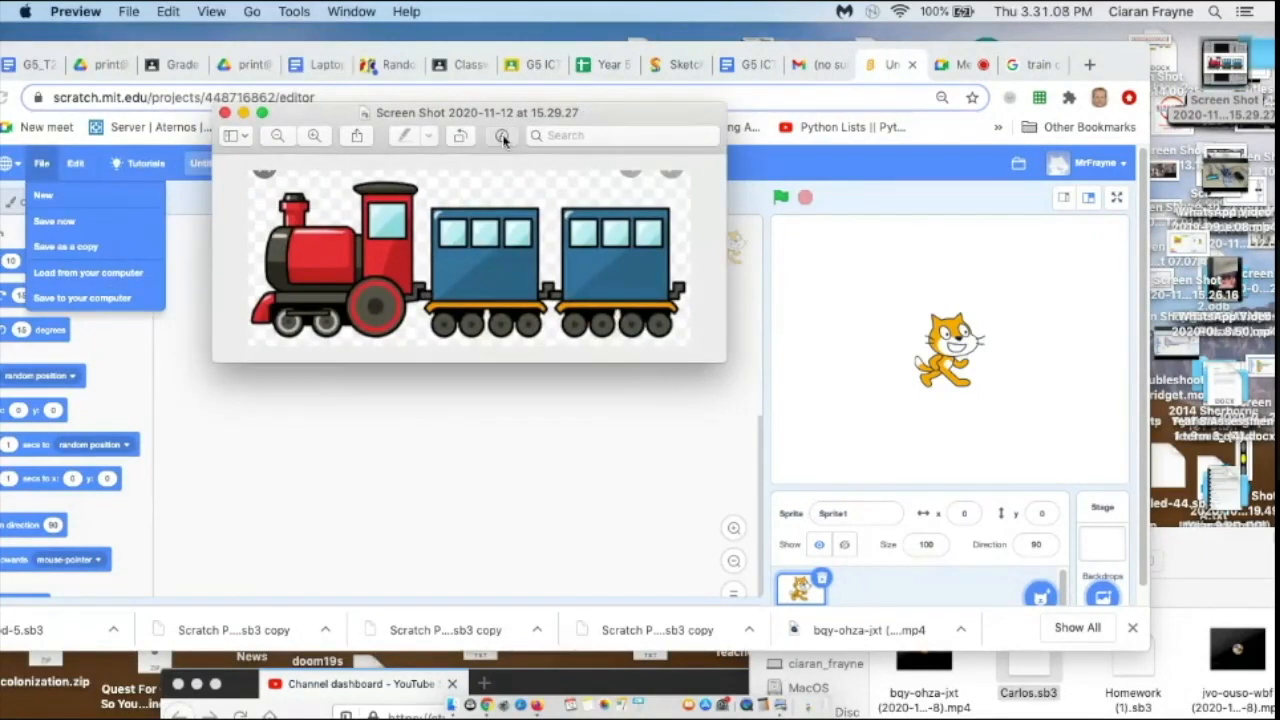
Choose Upload Sprite in Scratch to bring up the file chooser
click(504, 136)
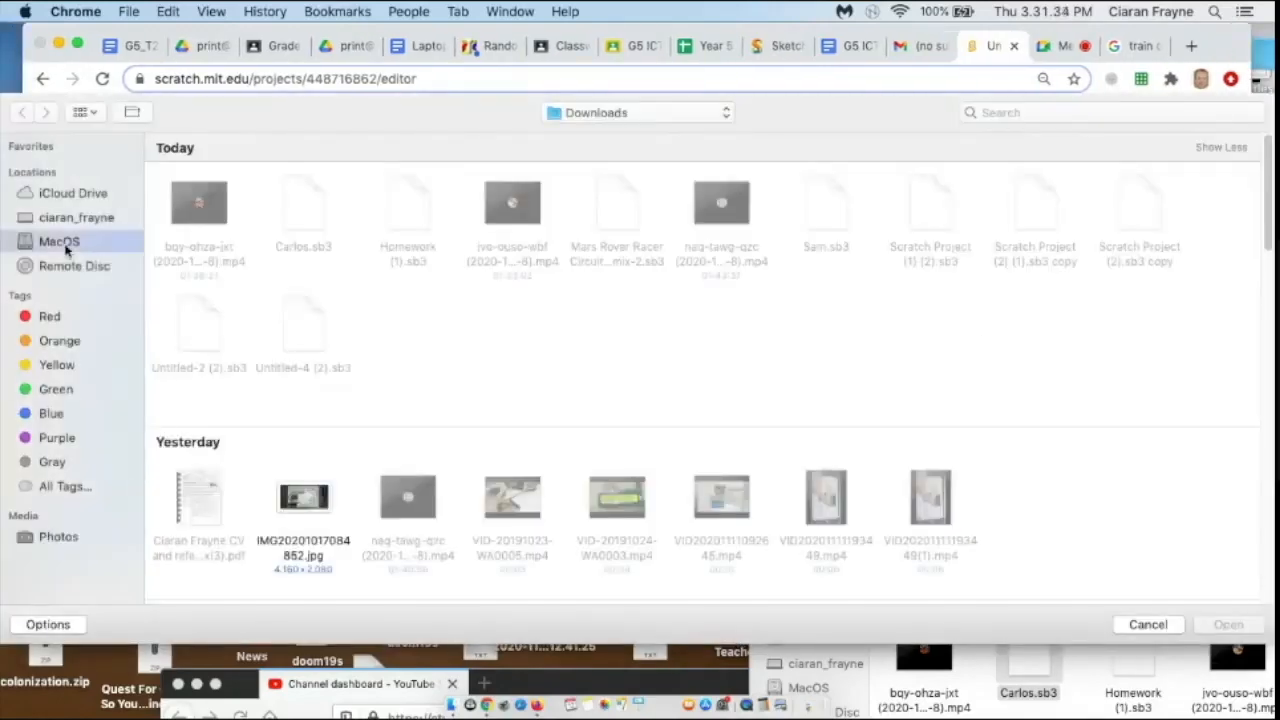
Browse from the main disk into the user's home folder to reach the train screenshot
click(58, 240)
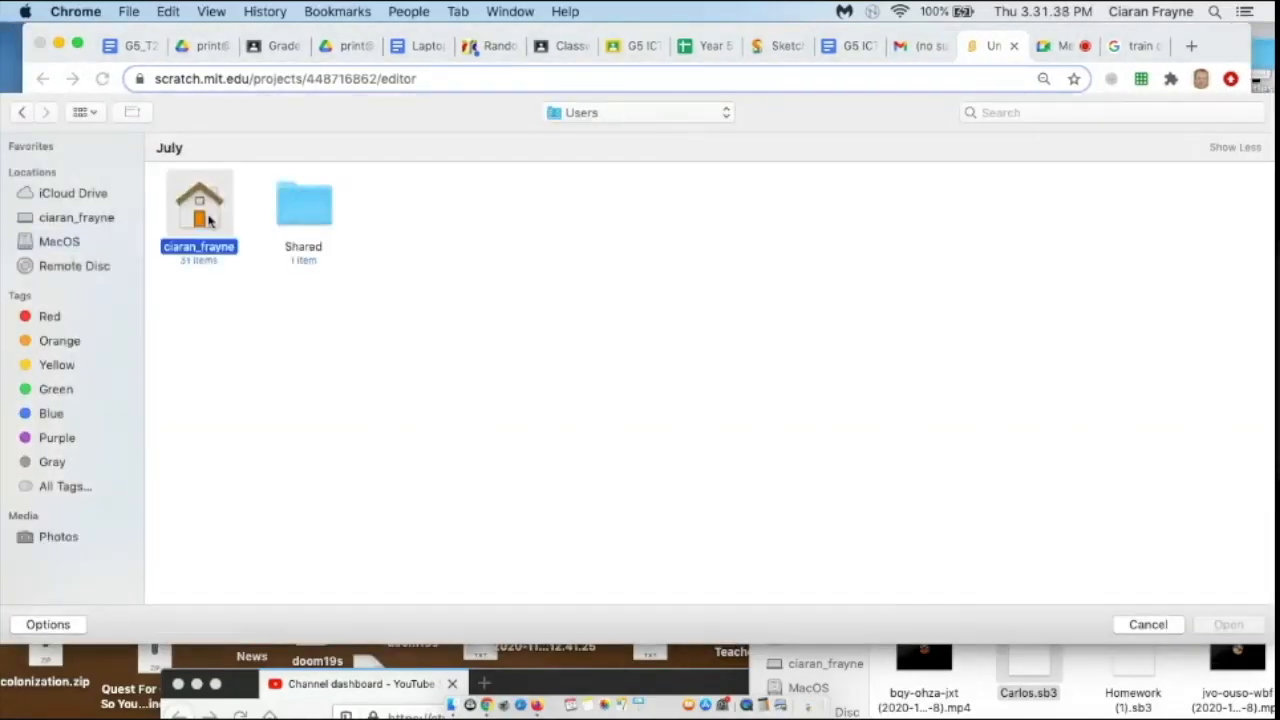
double_click(198, 204)
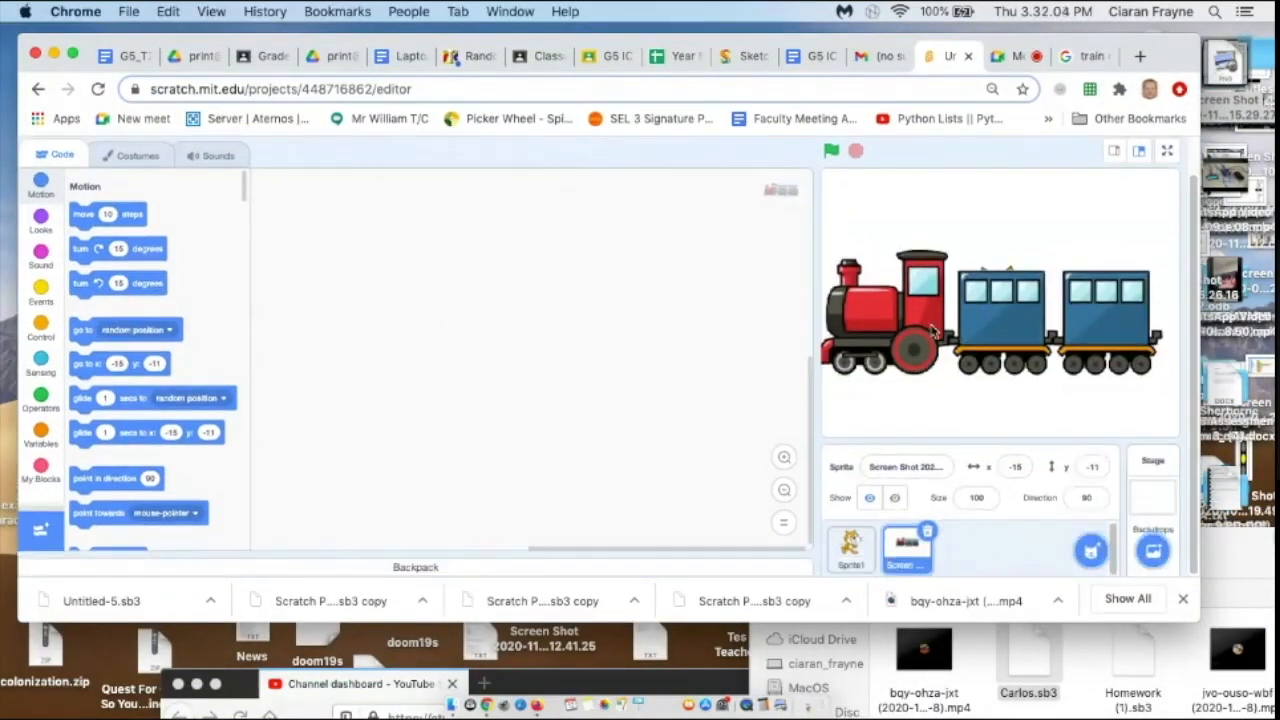
Shrink the train costume by its corner handle, then return to the image search tab
click(136, 156)
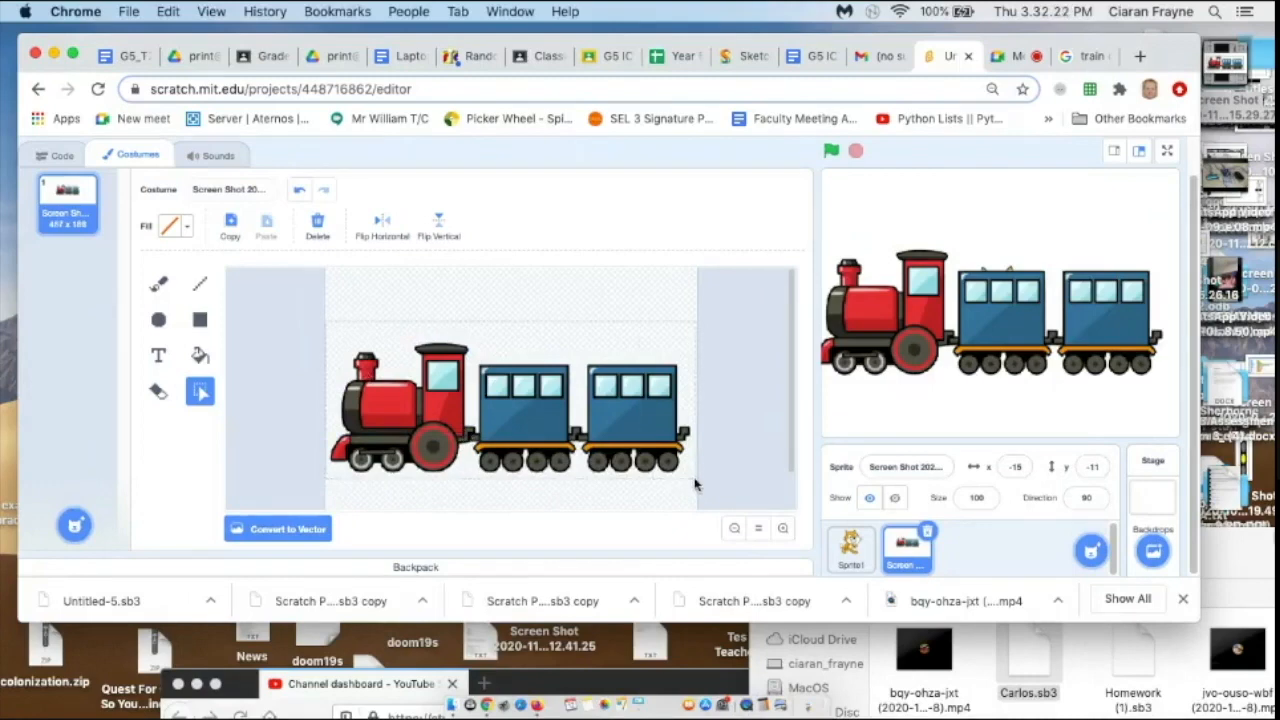
click(500, 410)
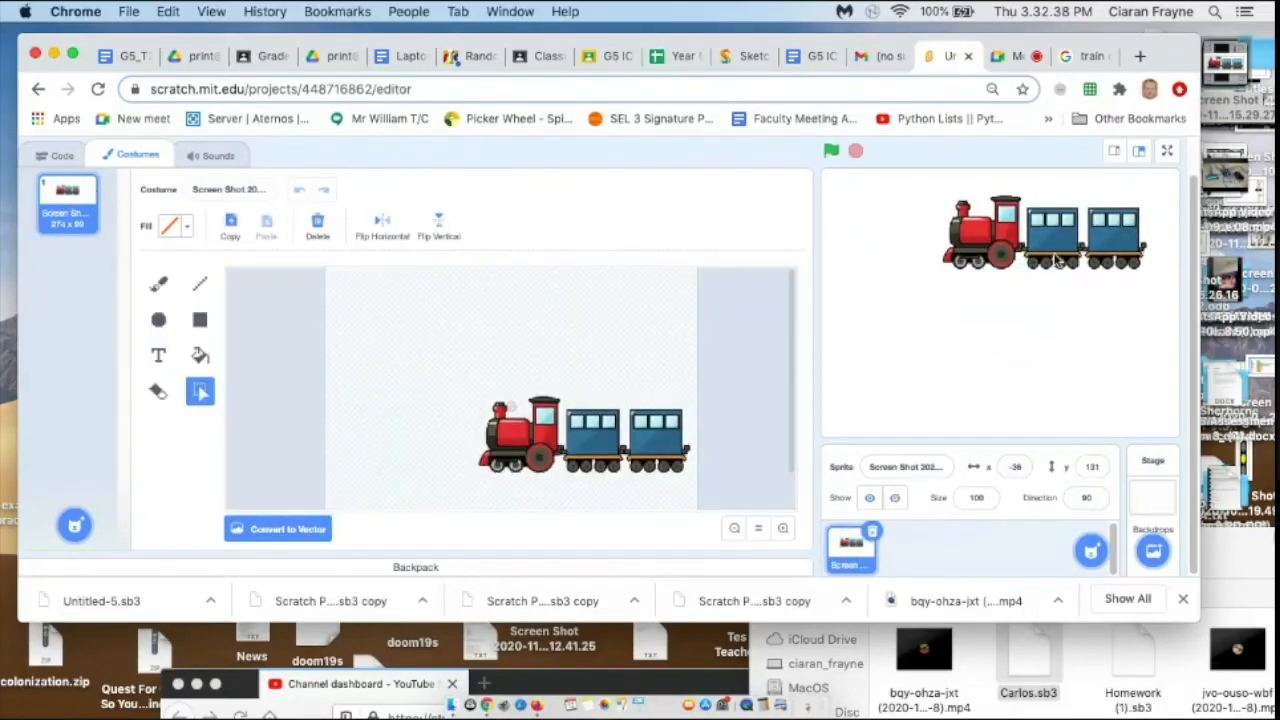
drag(1050, 236, 1080, 310)
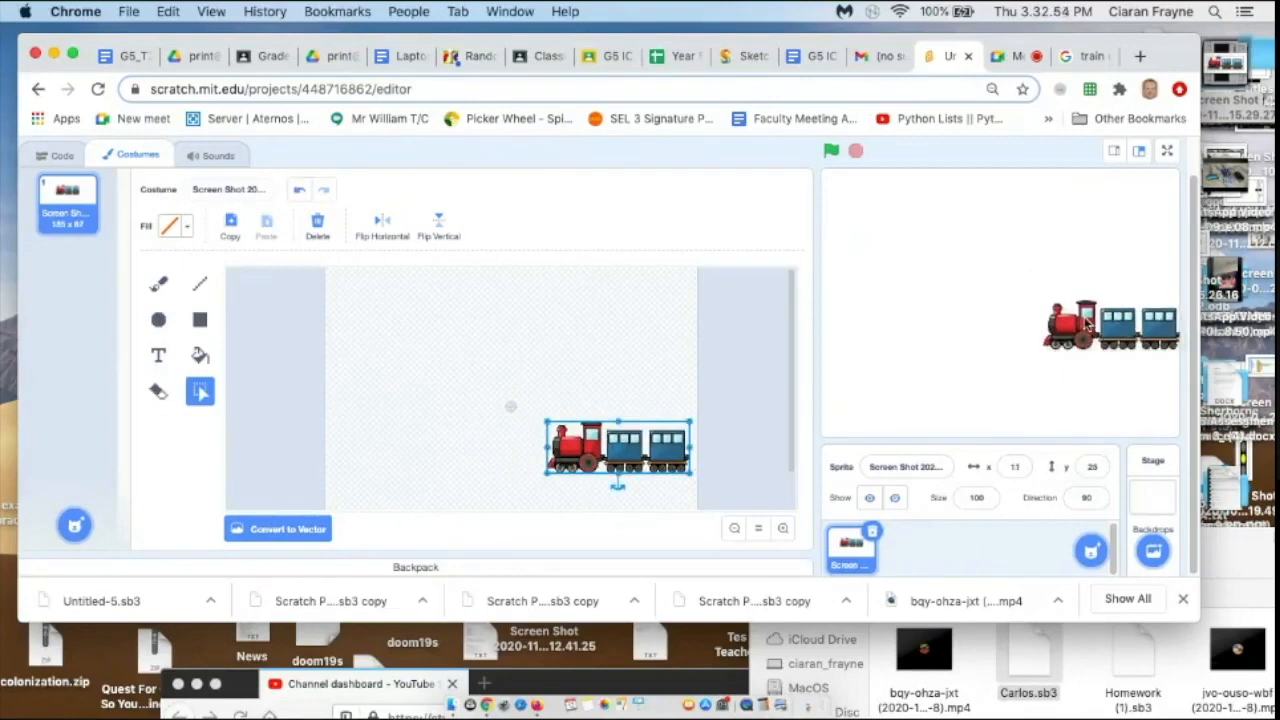
click(1080, 56)
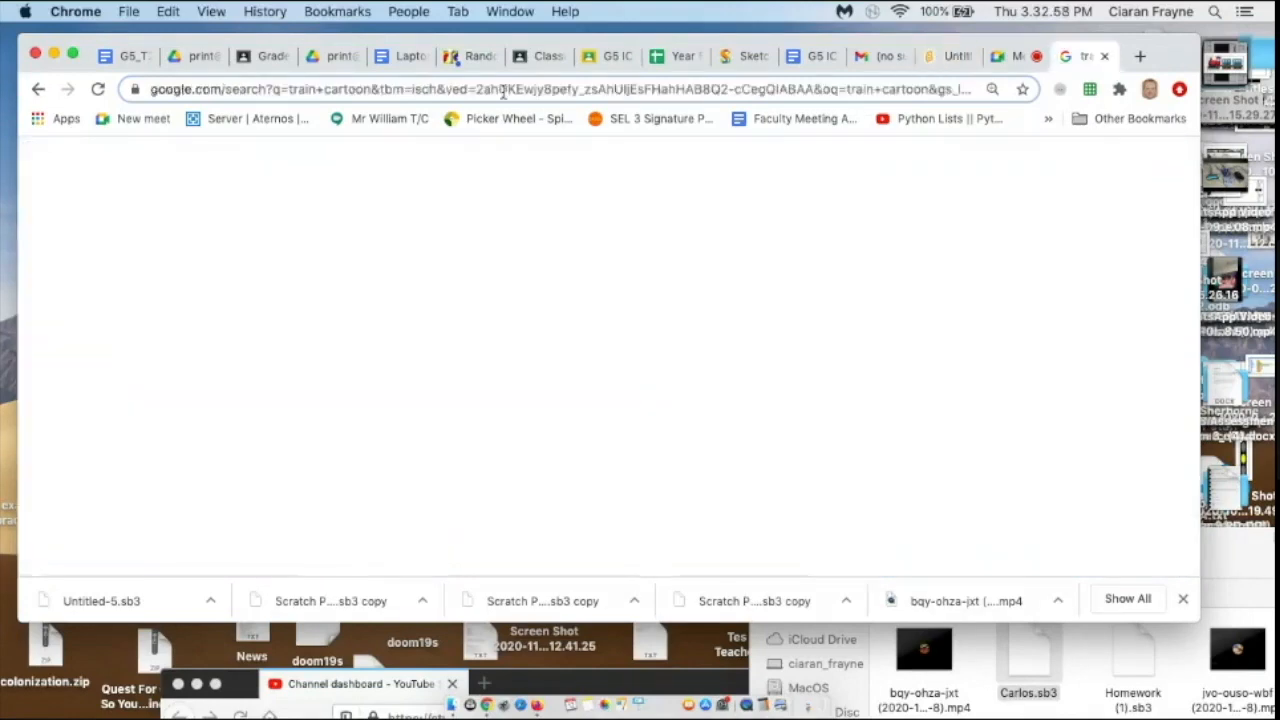
Search Google Images for 'level crossing' and narrow it to cartoon pictures
text(level crossing)
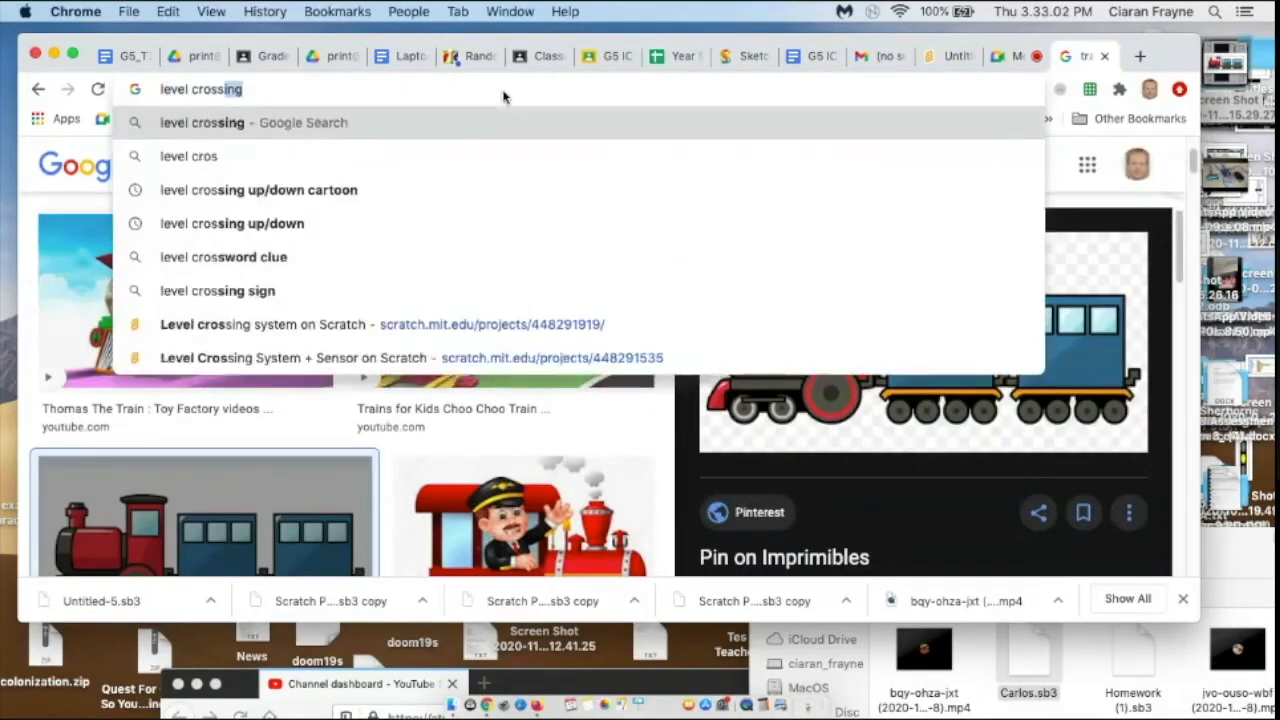
key(Return)
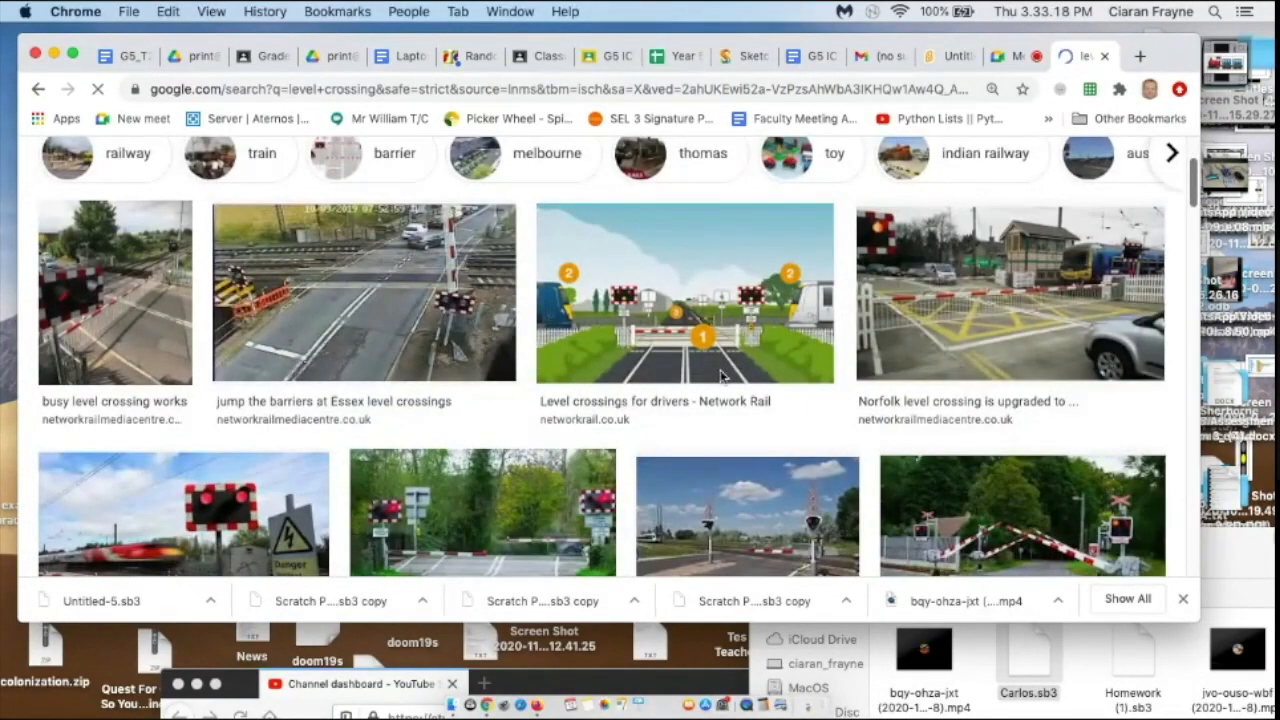
scroll(down, 3)
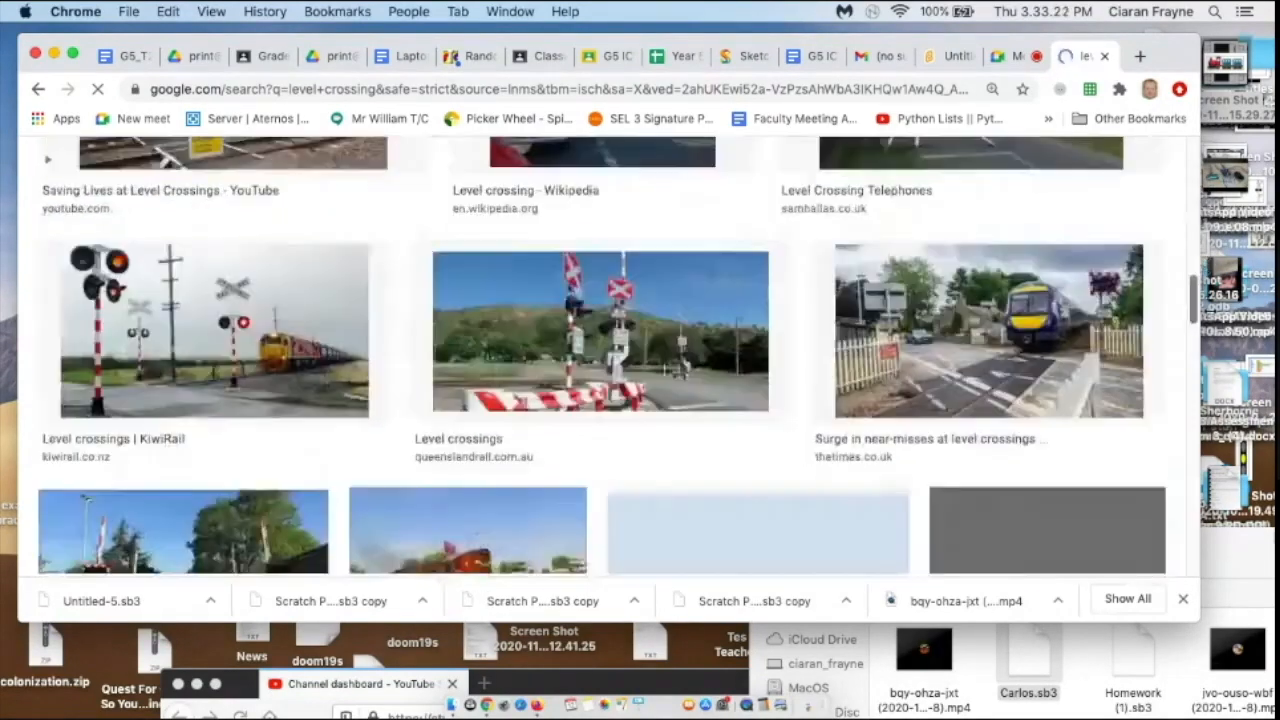
scroll(up, 3)
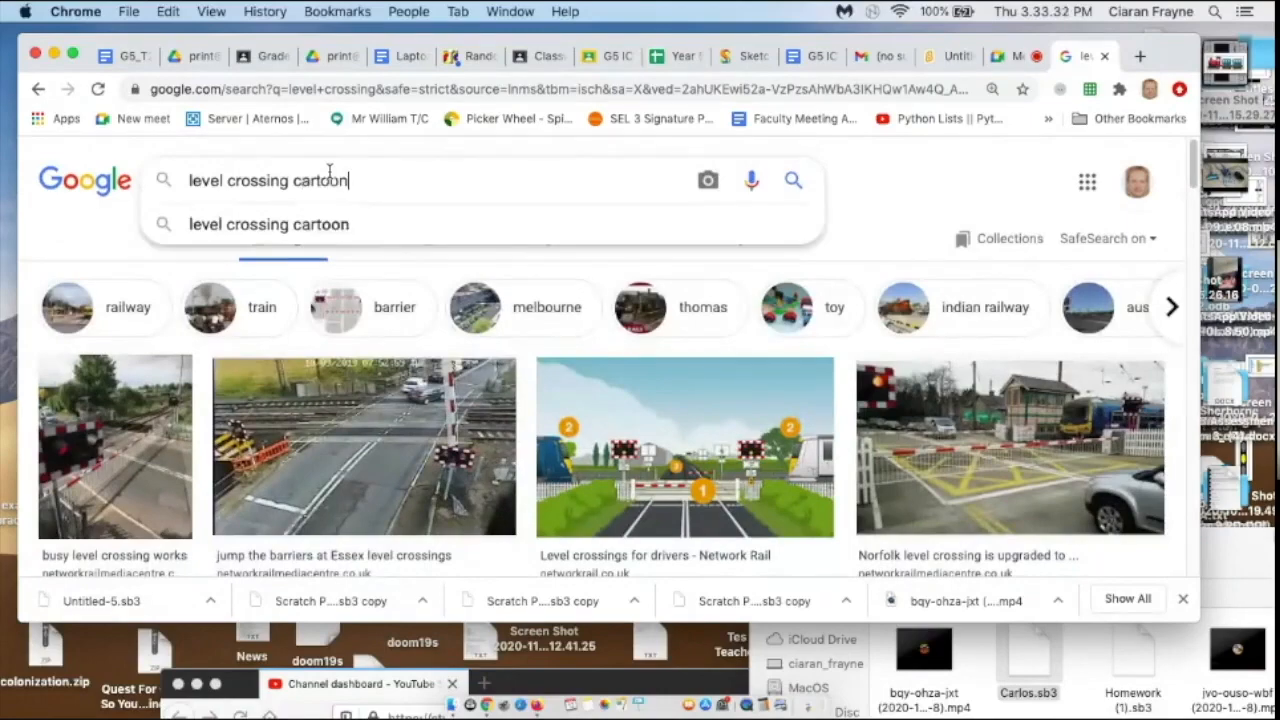
click(268, 224)
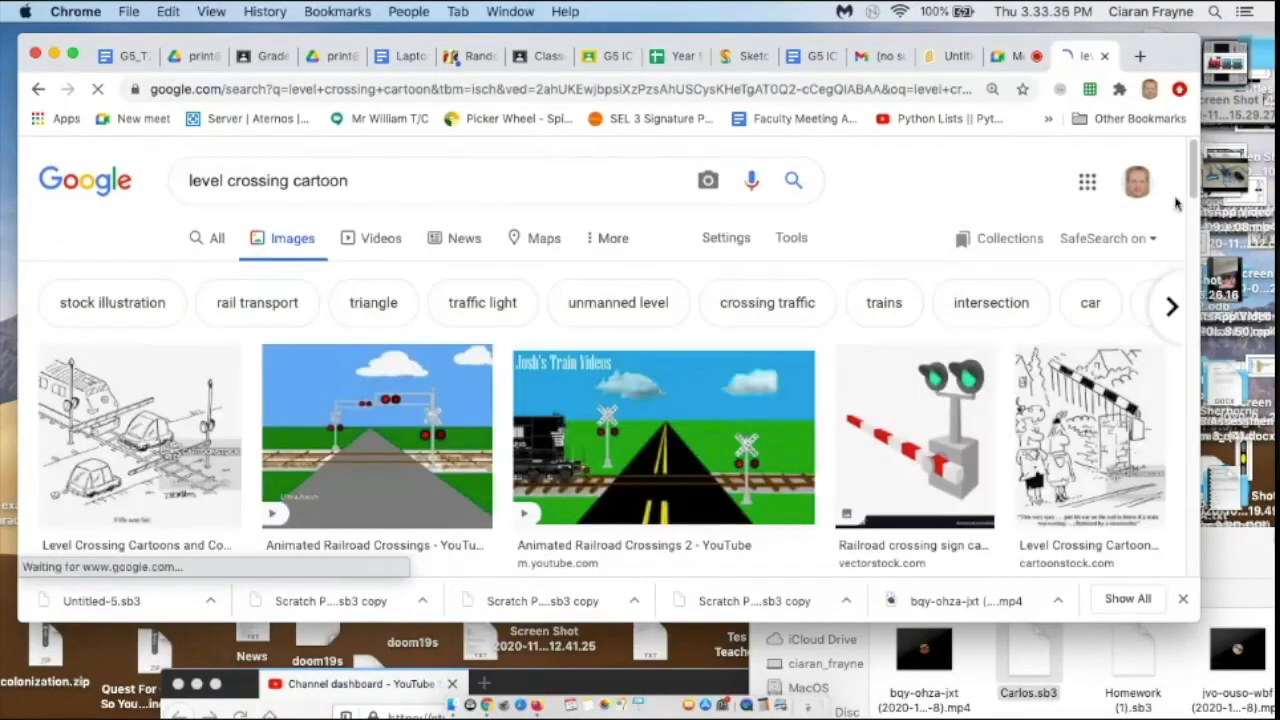
Pick the barrier clip-art result to reach its CleanPNG download page
scroll(down, 3)
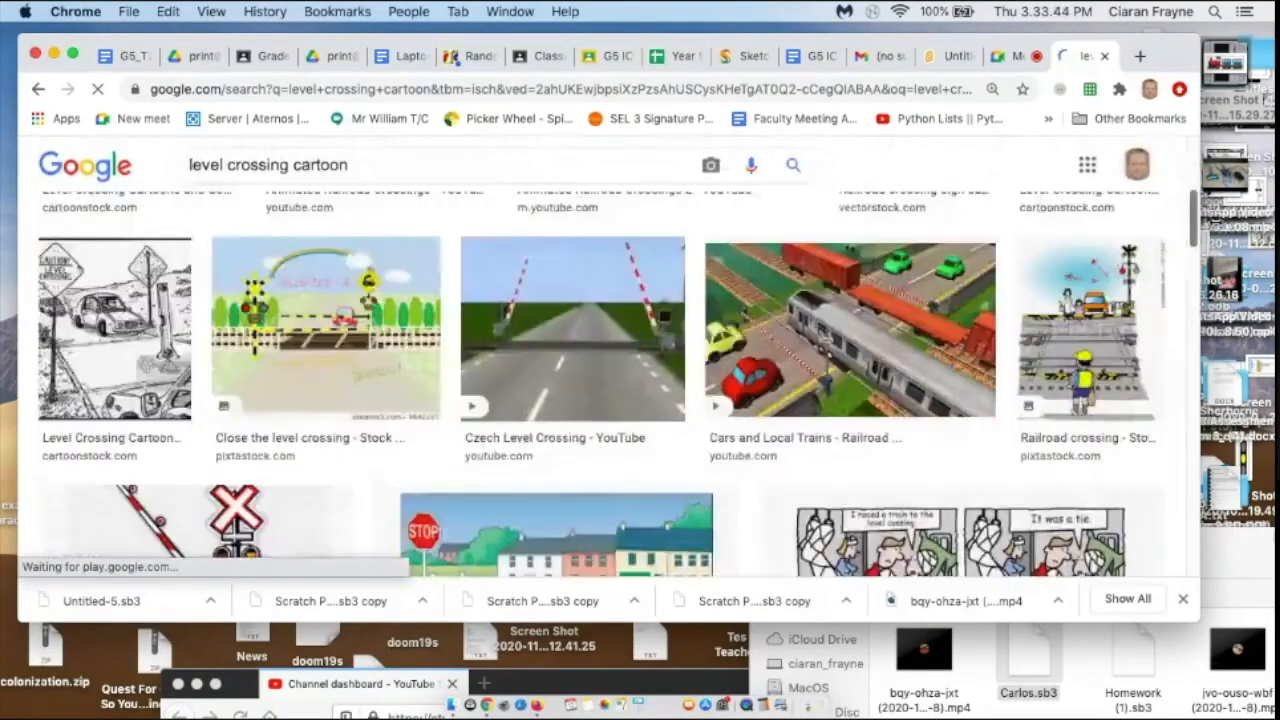
scroll(down, 3)
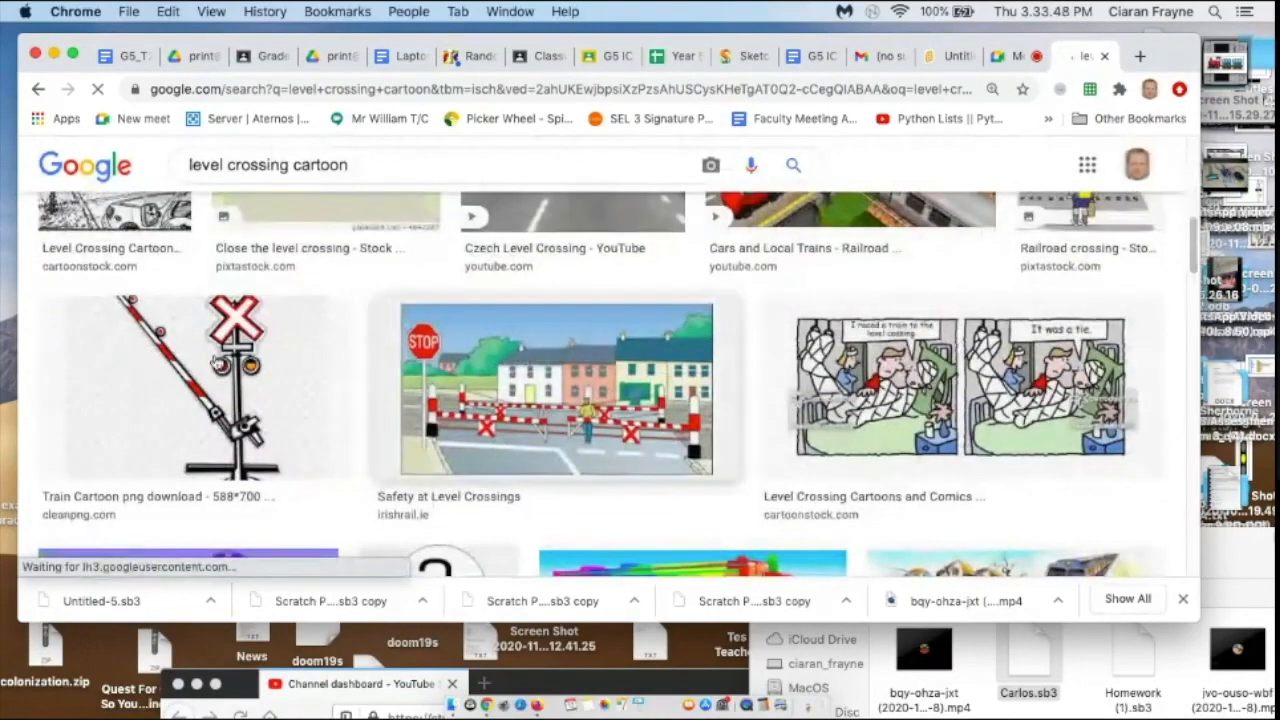
click(196, 384)
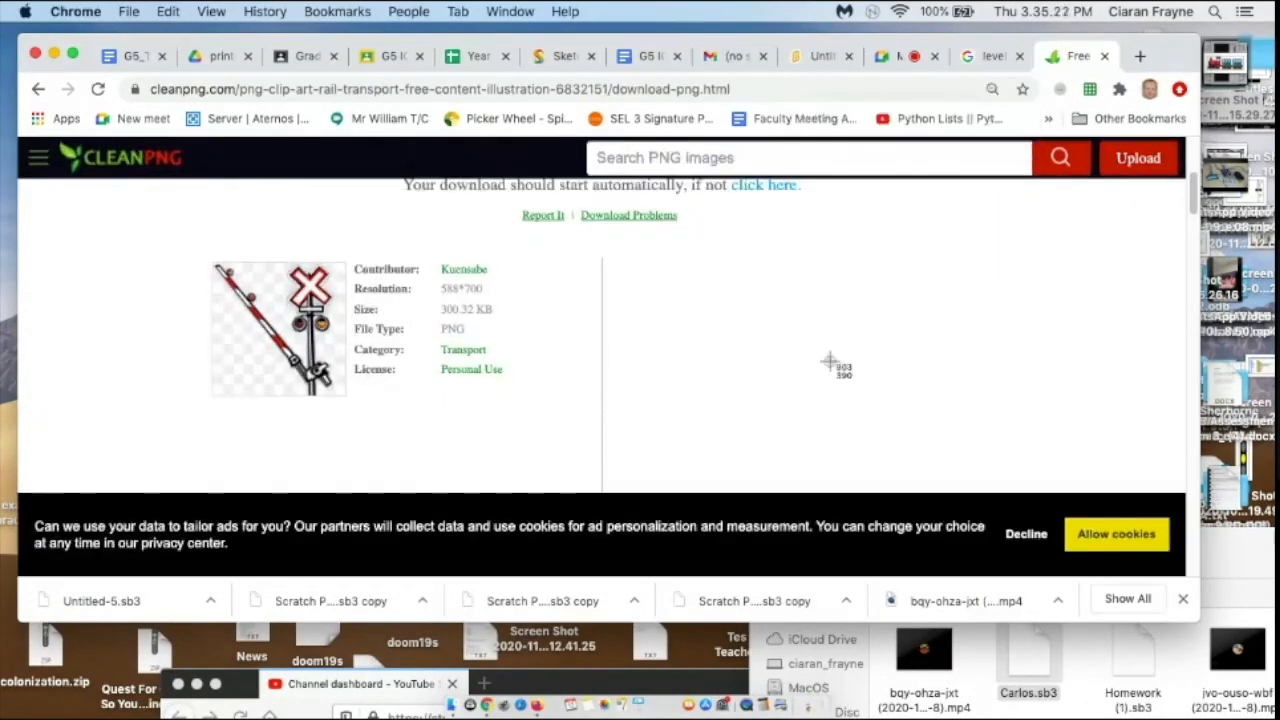
mouse_move(348, 400)
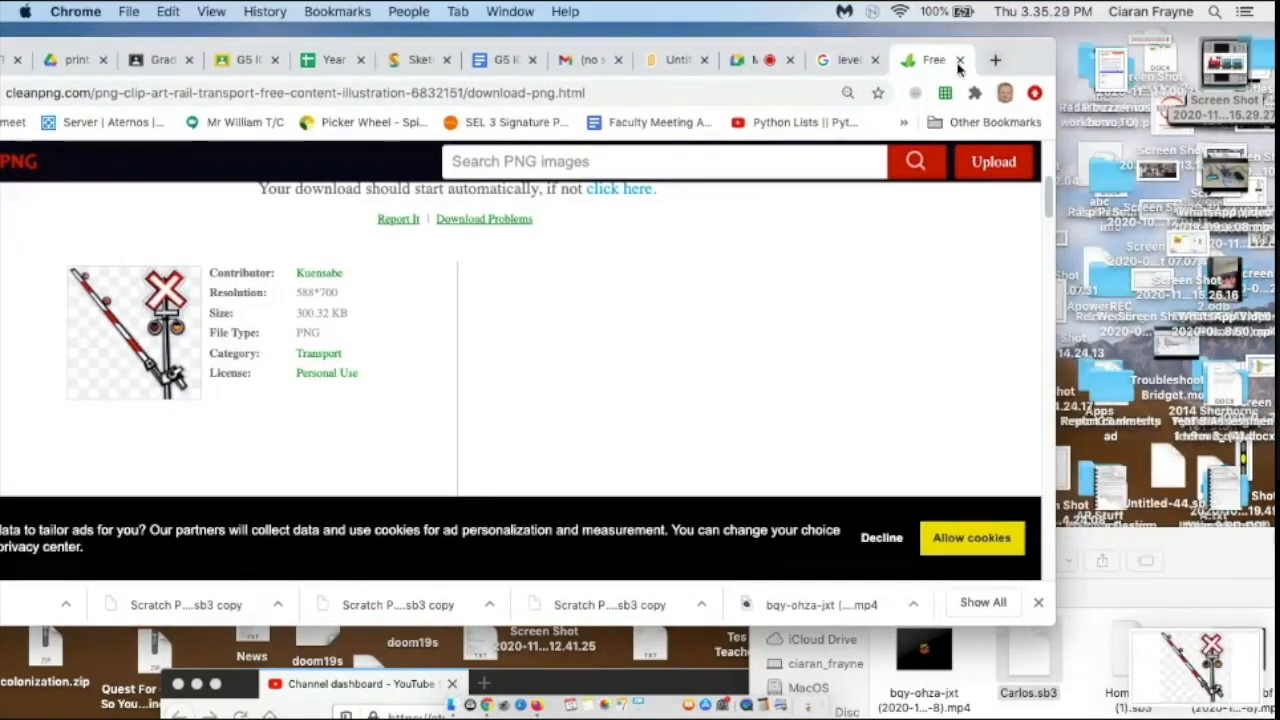
Close the CleanPNG download tab and return to the Scratch project tab
click(956, 60)
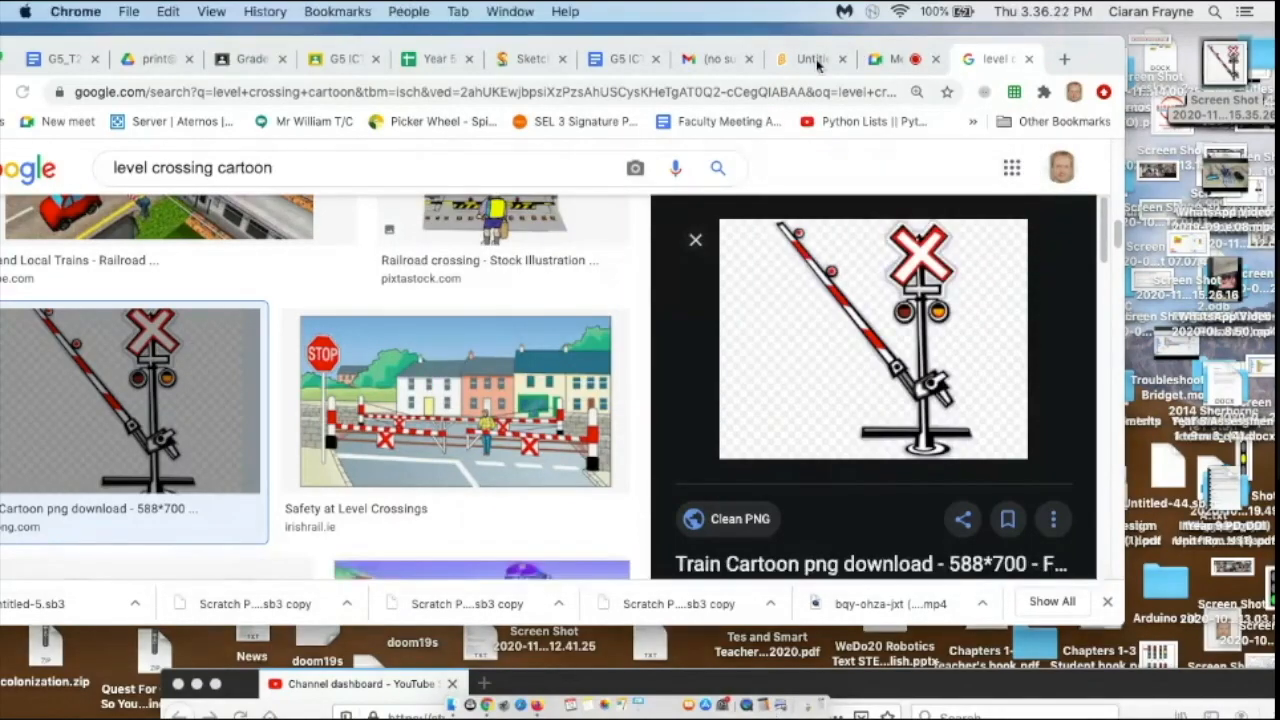
click(810, 58)
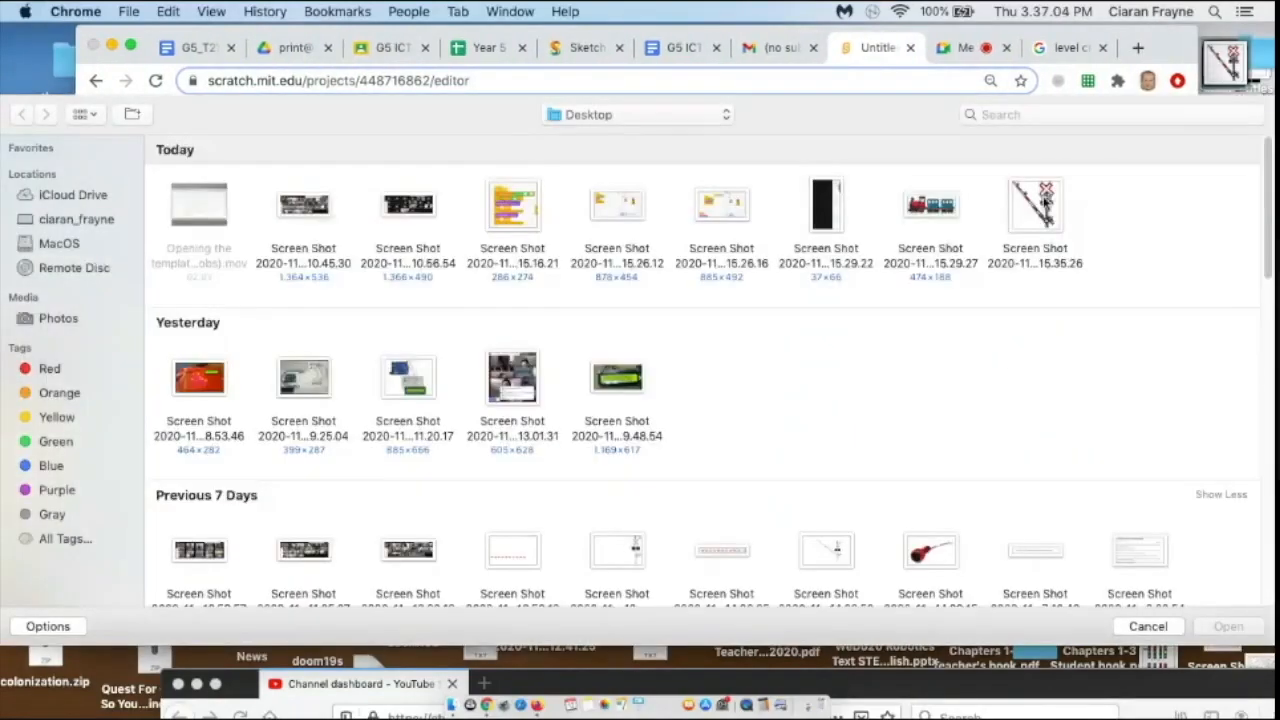
Upload the level-crossing Desktop screenshot as a new sprite beside the train
click(1034, 204)
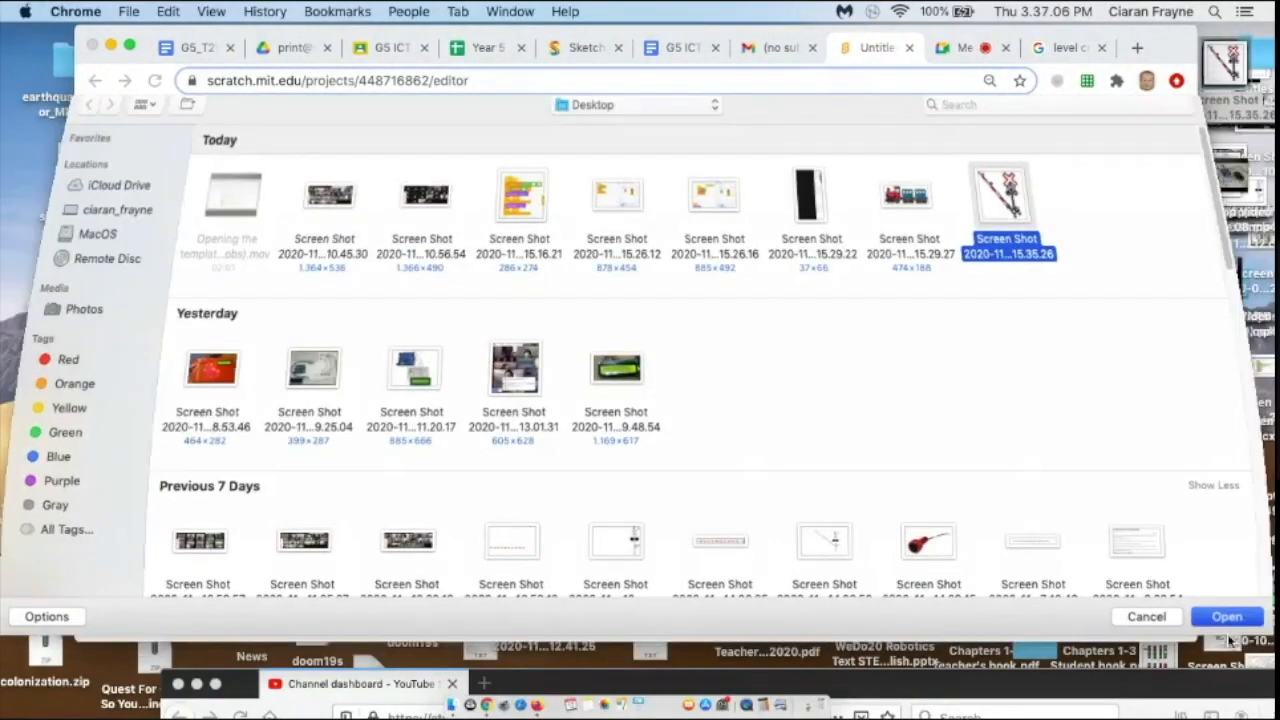
click(1228, 616)
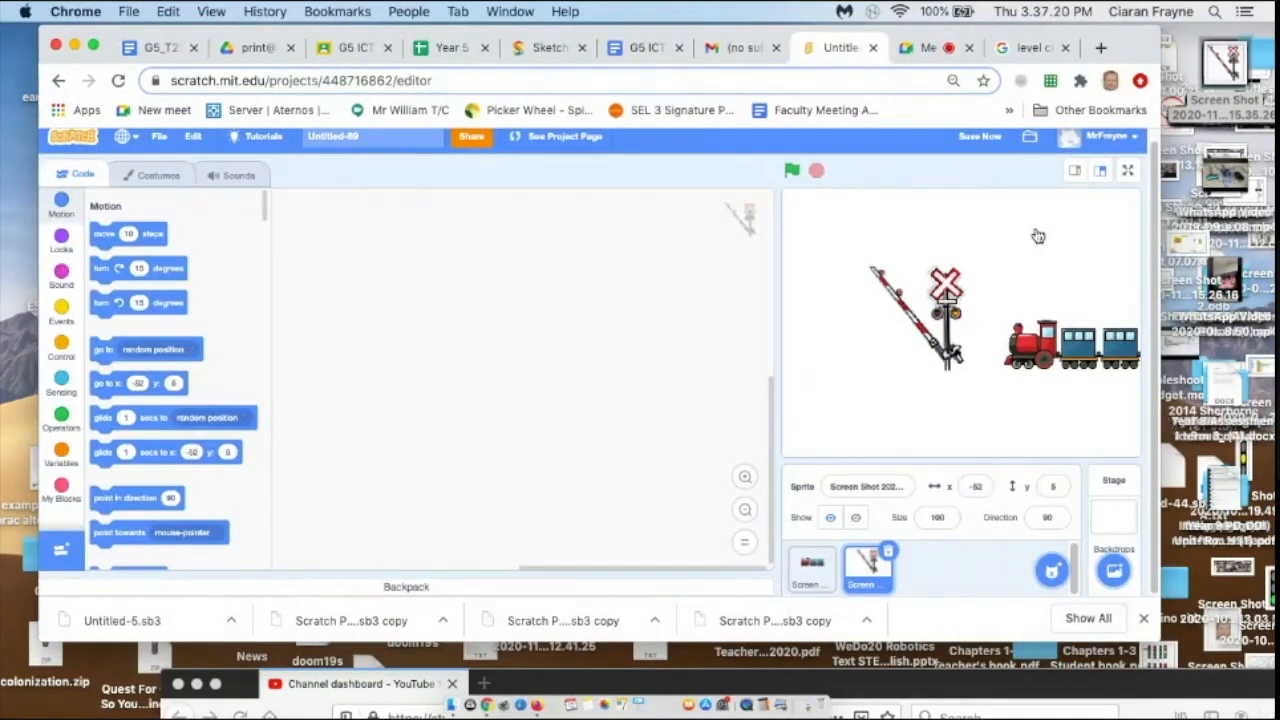
click(1030, 48)
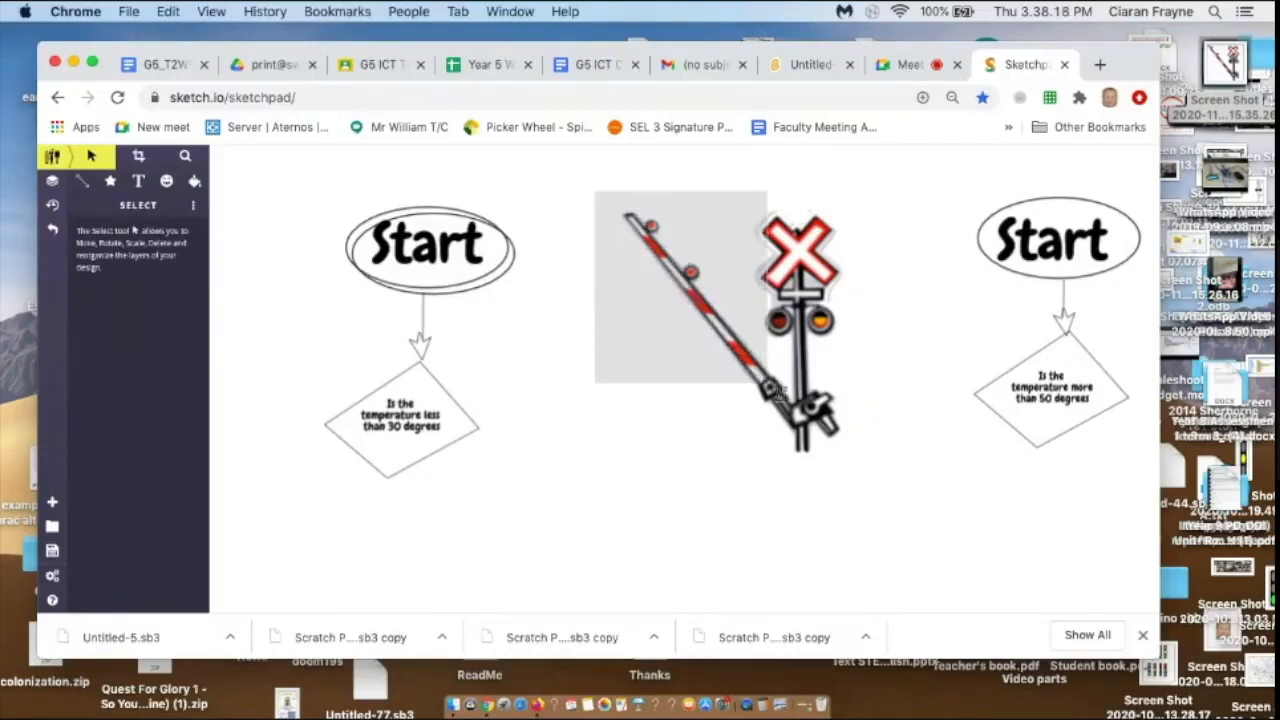
Deselect the crossing drawing and capture a screenshot of the raised barrier arm
click(1056, 238)
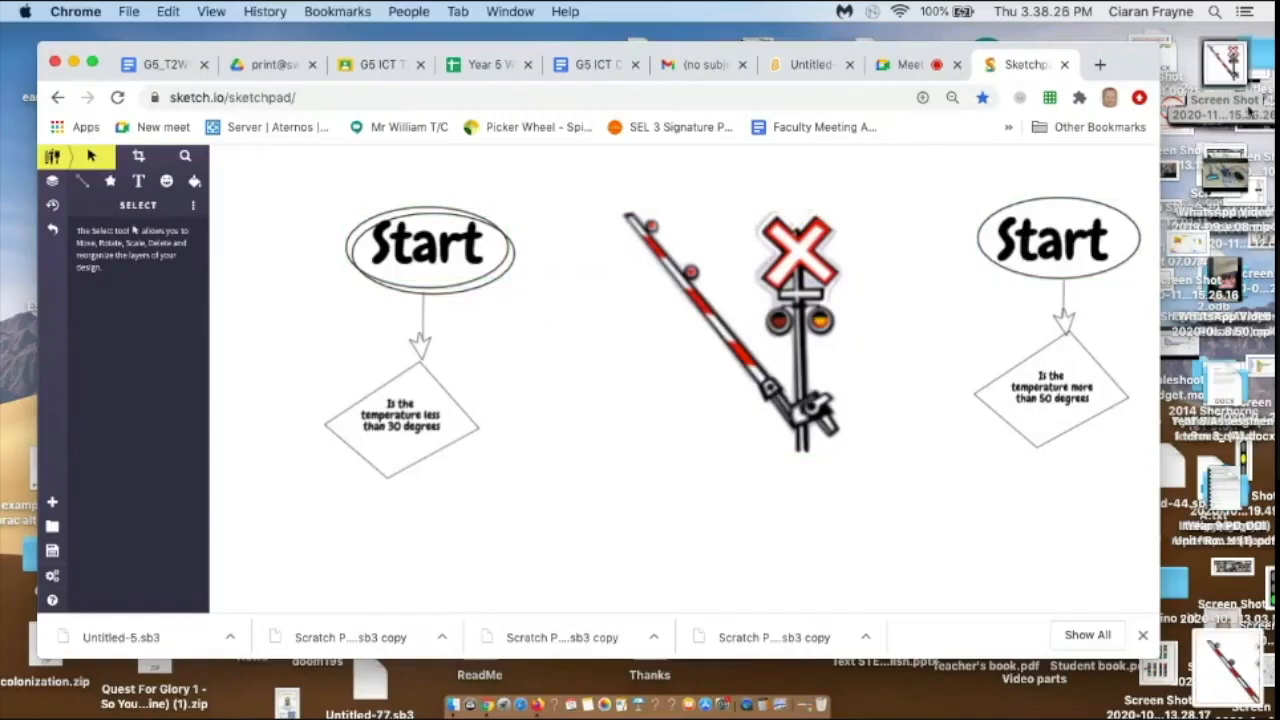
mouse_move(1170, 204)
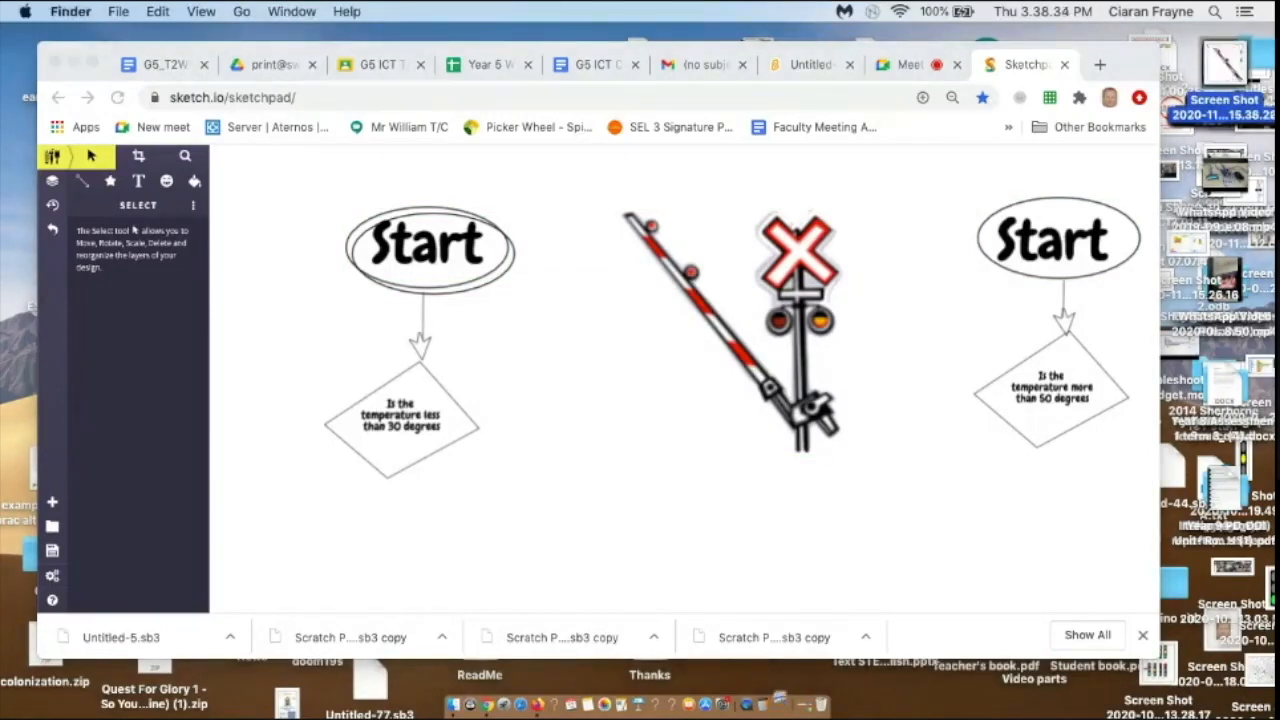
drag(1220, 80, 650, 480)
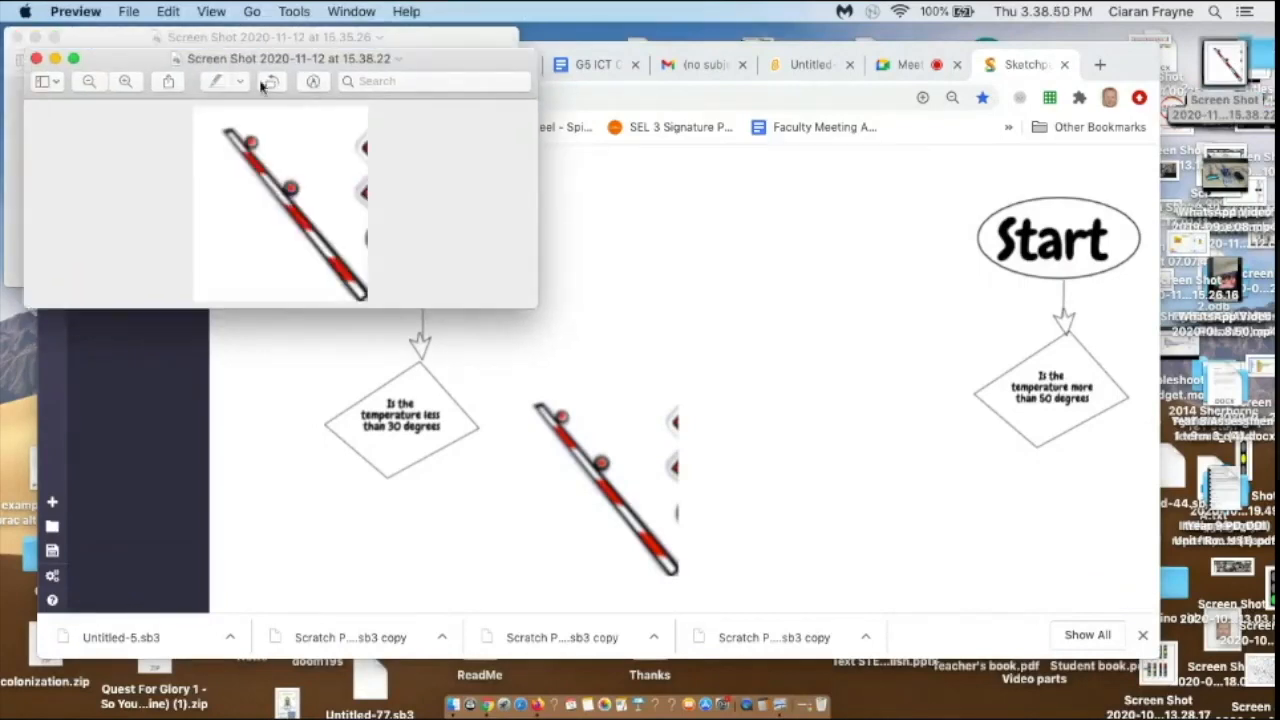
With the Markup tools, select and delete the raised barrier arm from the image
click(216, 80)
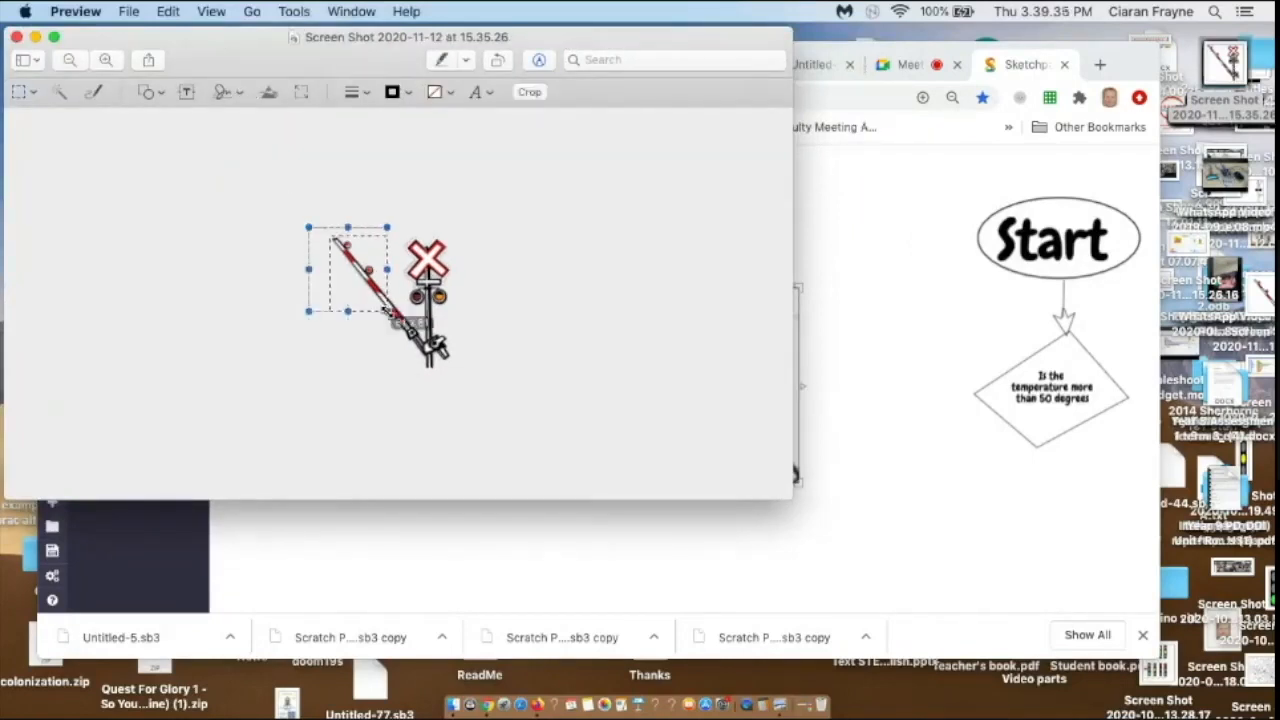
key(Delete)
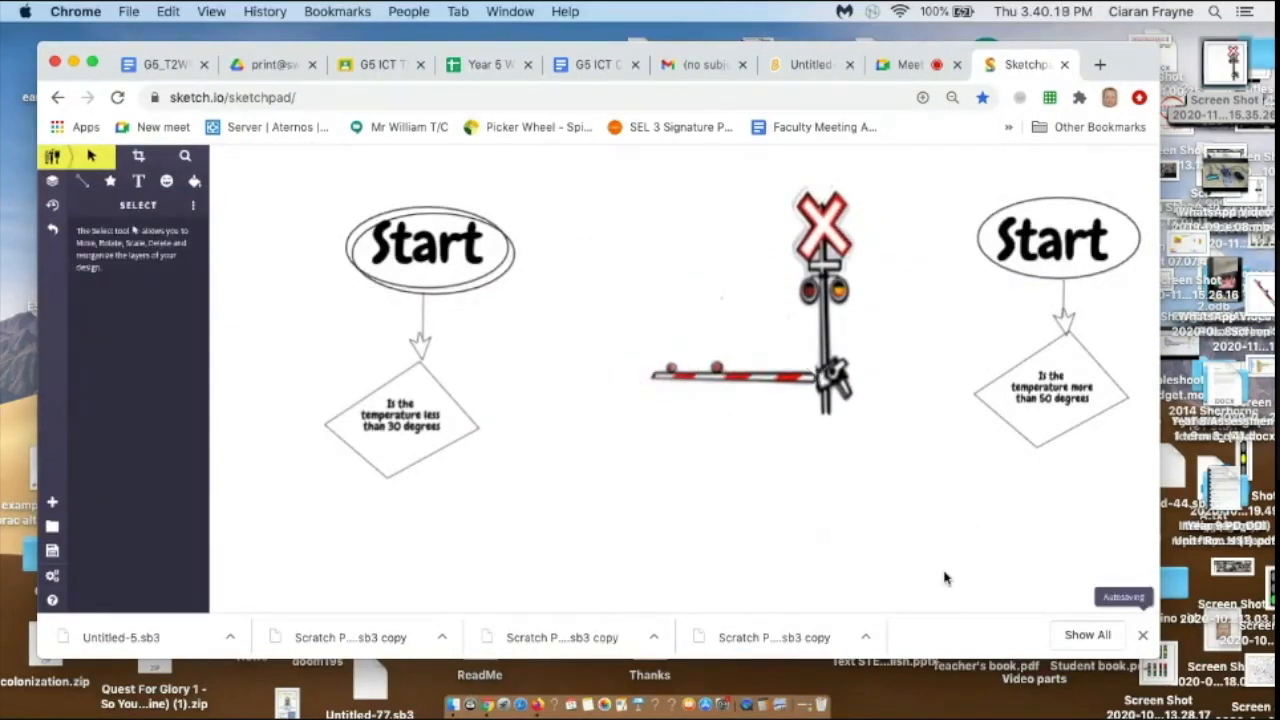
mouse_move(1070, 490)
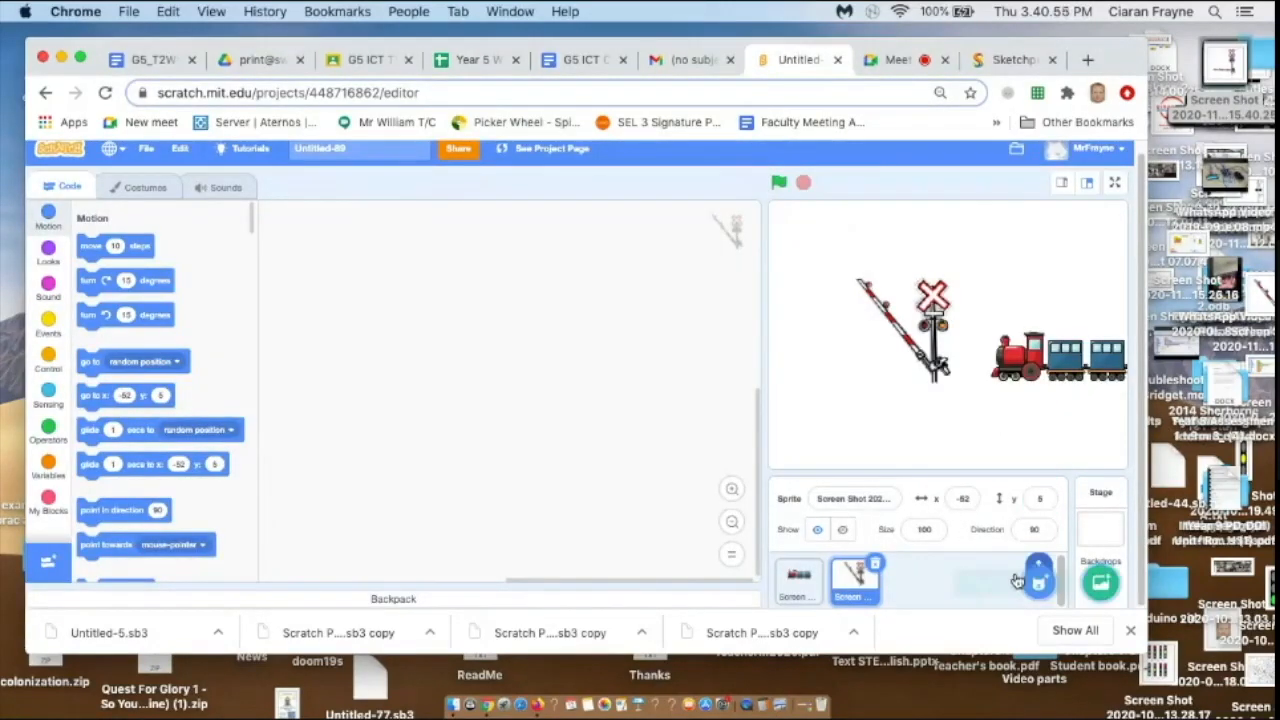
Upload the lowered-barrier Screen Shot from the Desktop as a new level-crossing costume
click(138, 188)
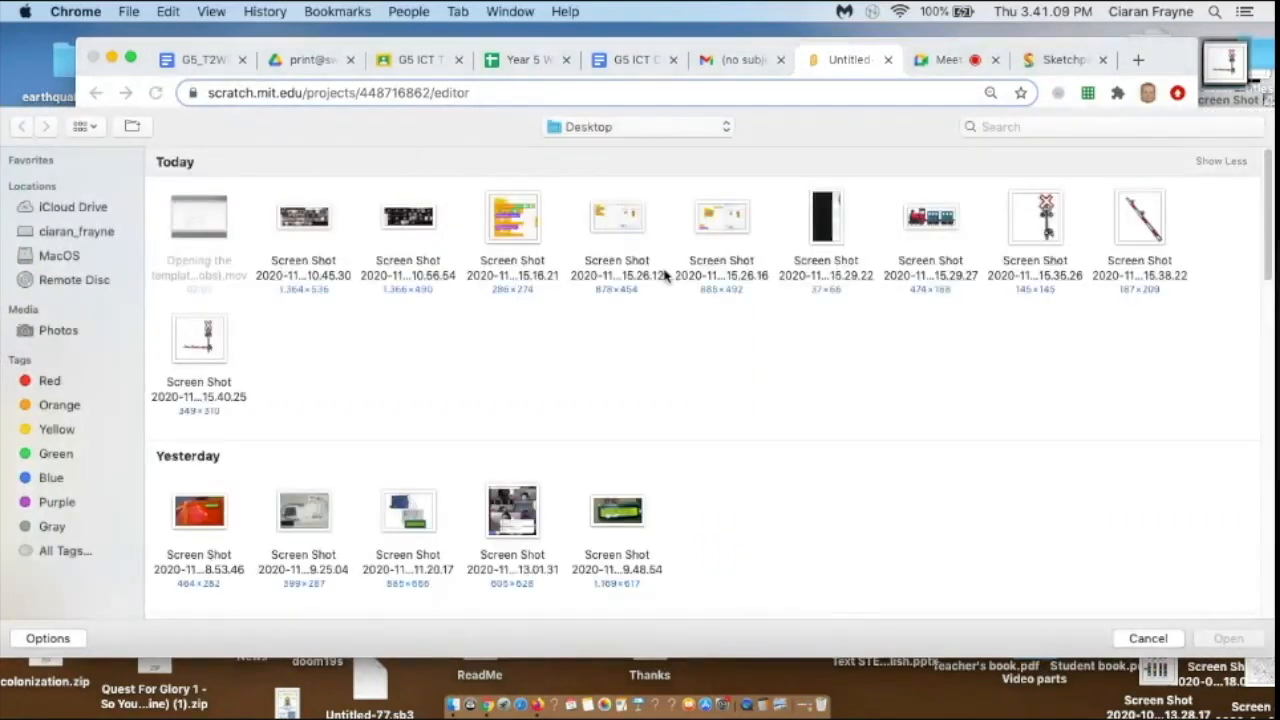
mouse_move(1144, 224)
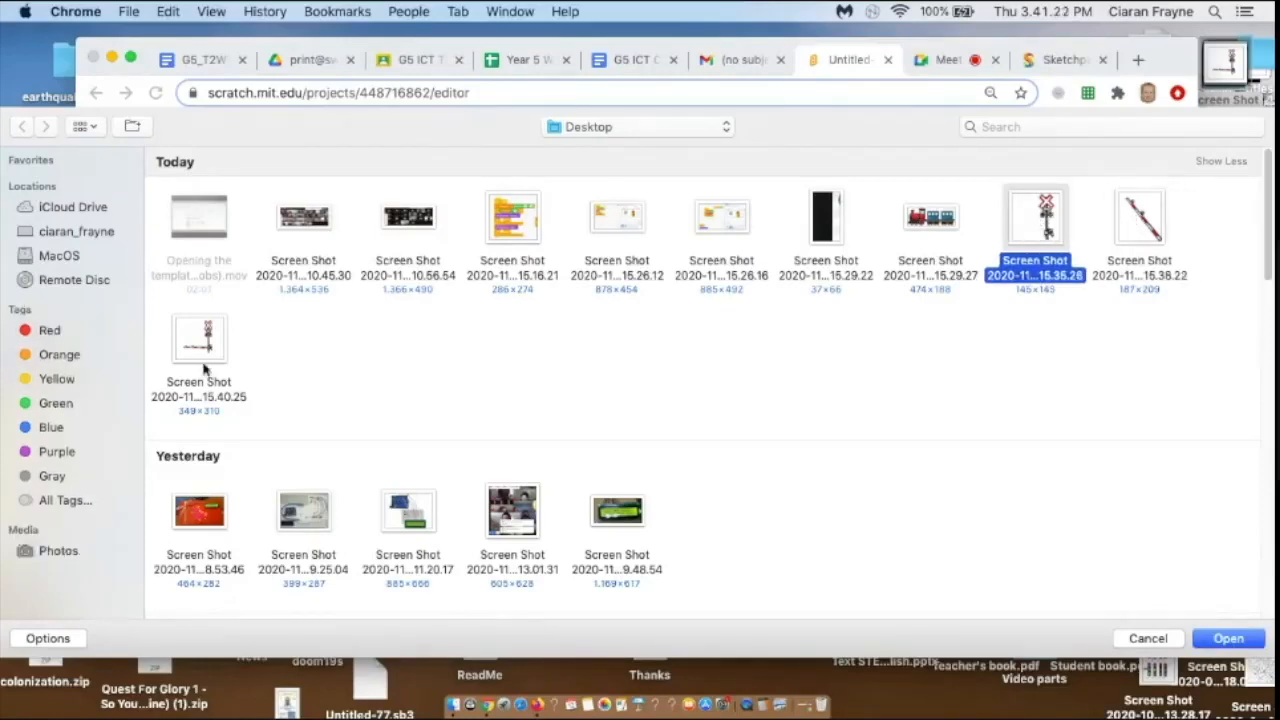
click(1228, 638)
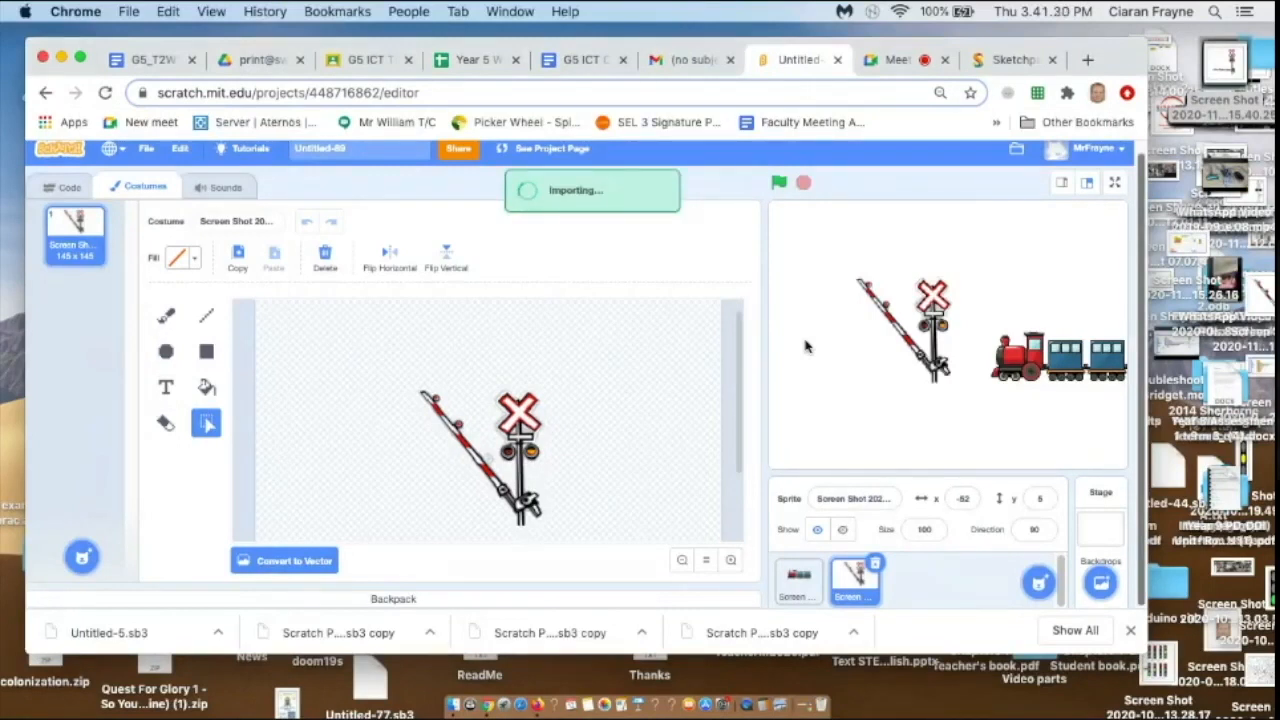
click(68, 188)
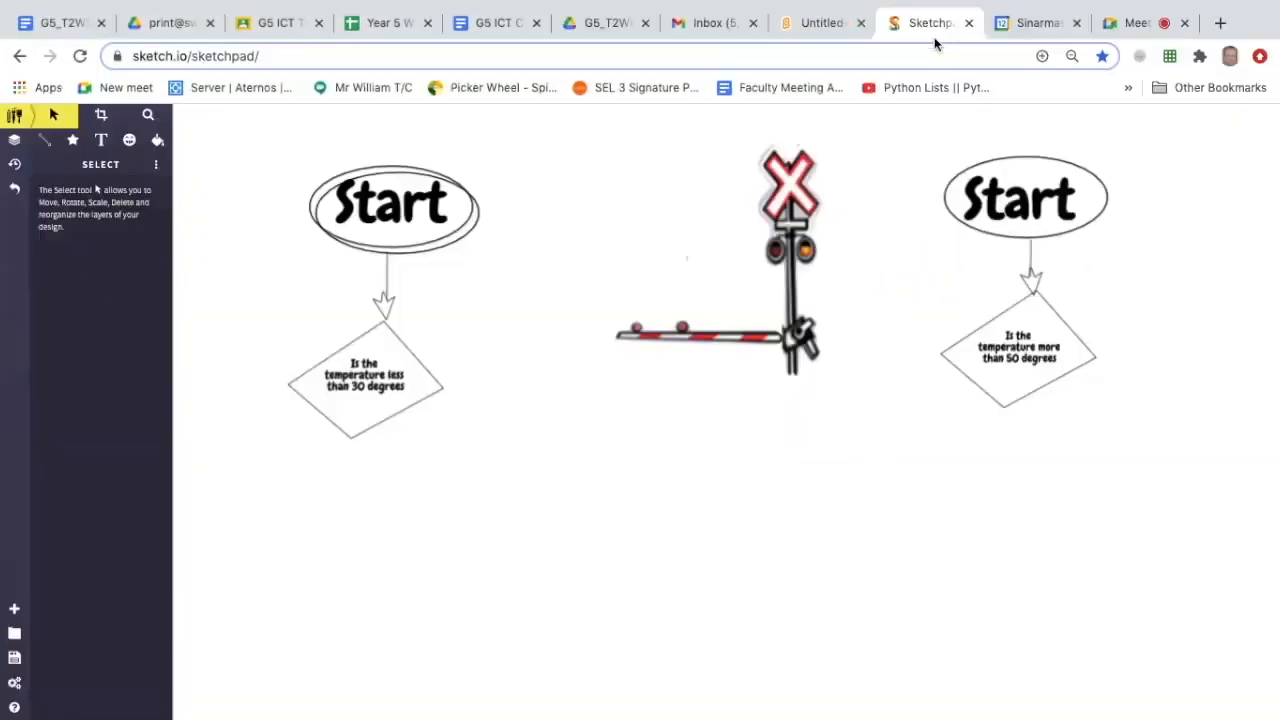
Return to the Scratch project and select the level-crossing sprite
click(820, 22)
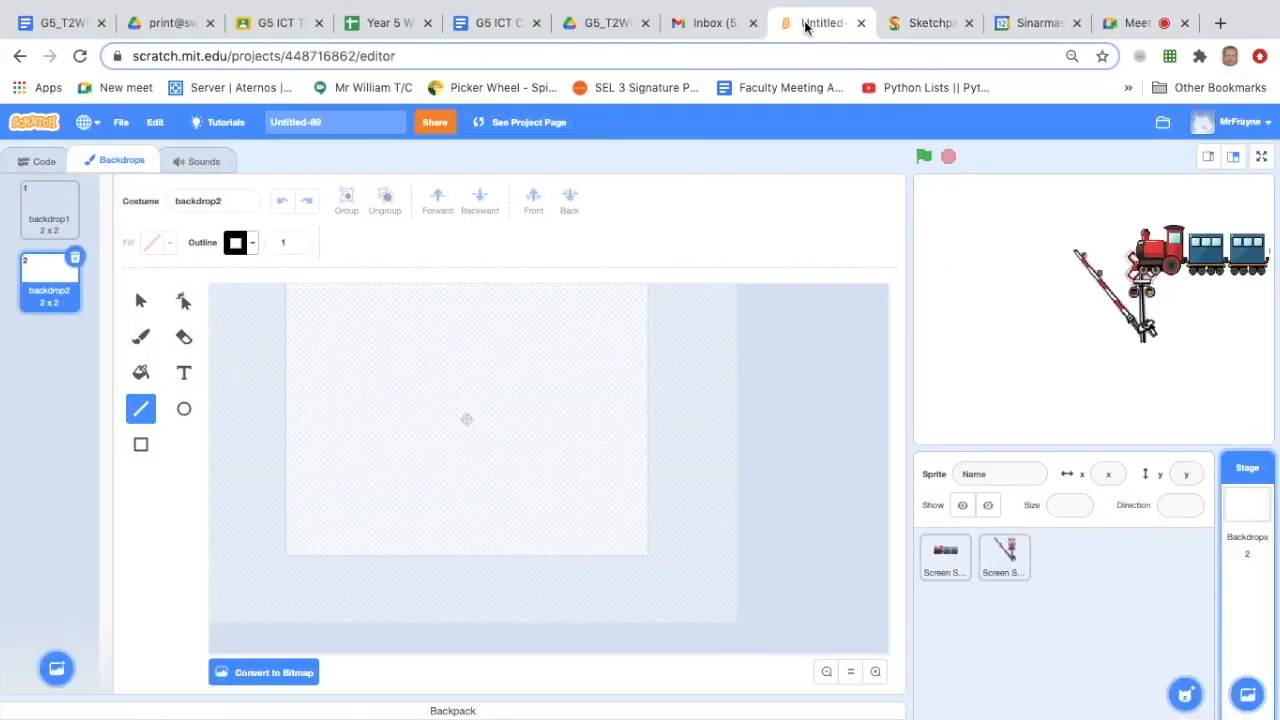
mouse_move(164, 364)
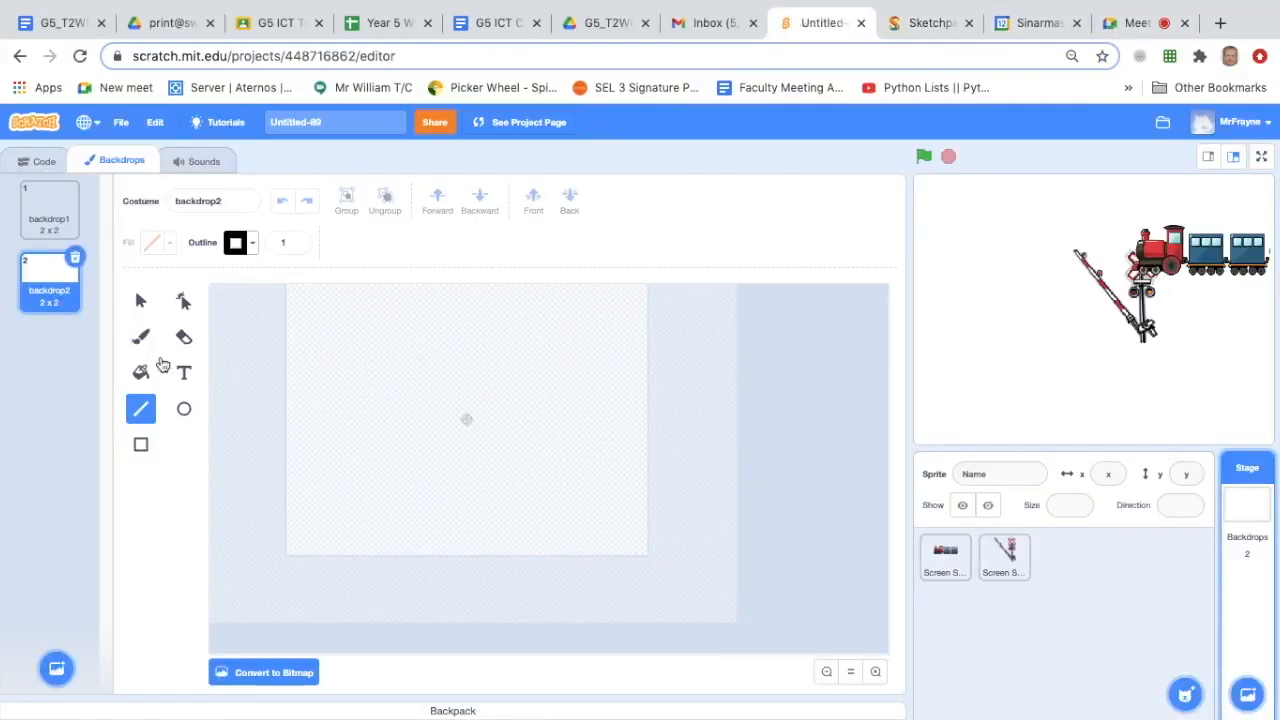
mouse_move(300, 380)
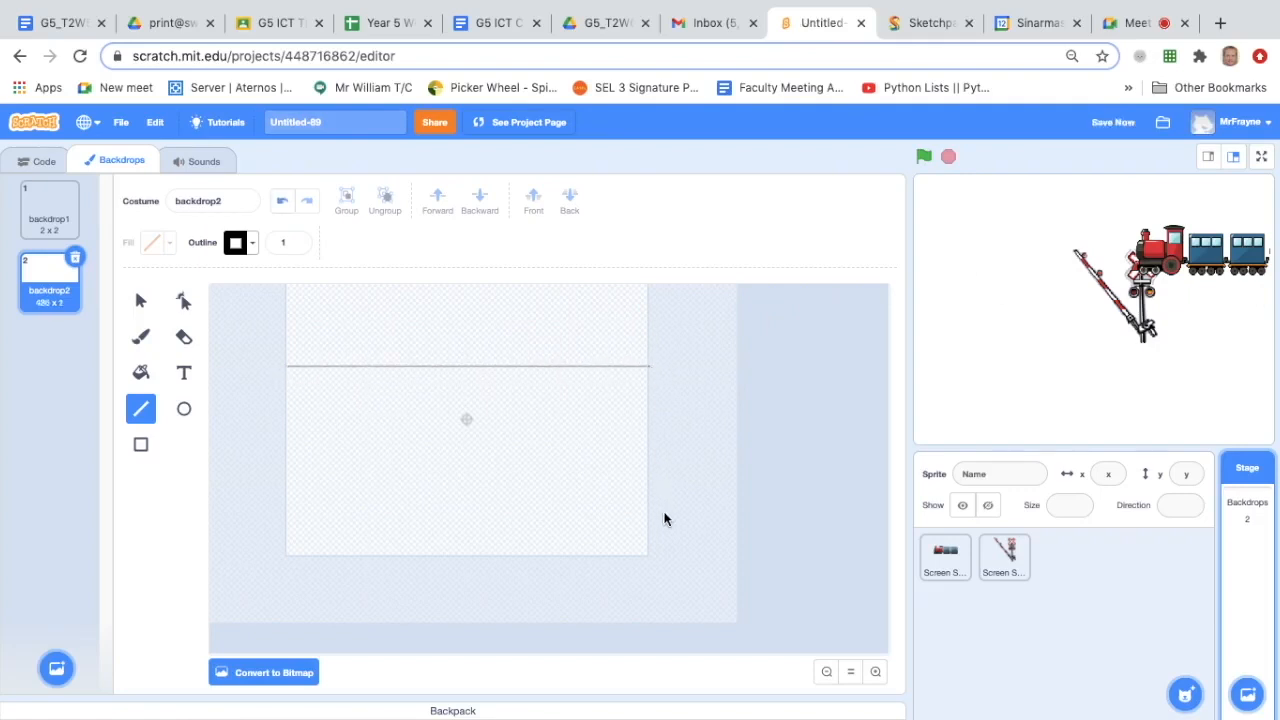
mouse_move(420, 558)
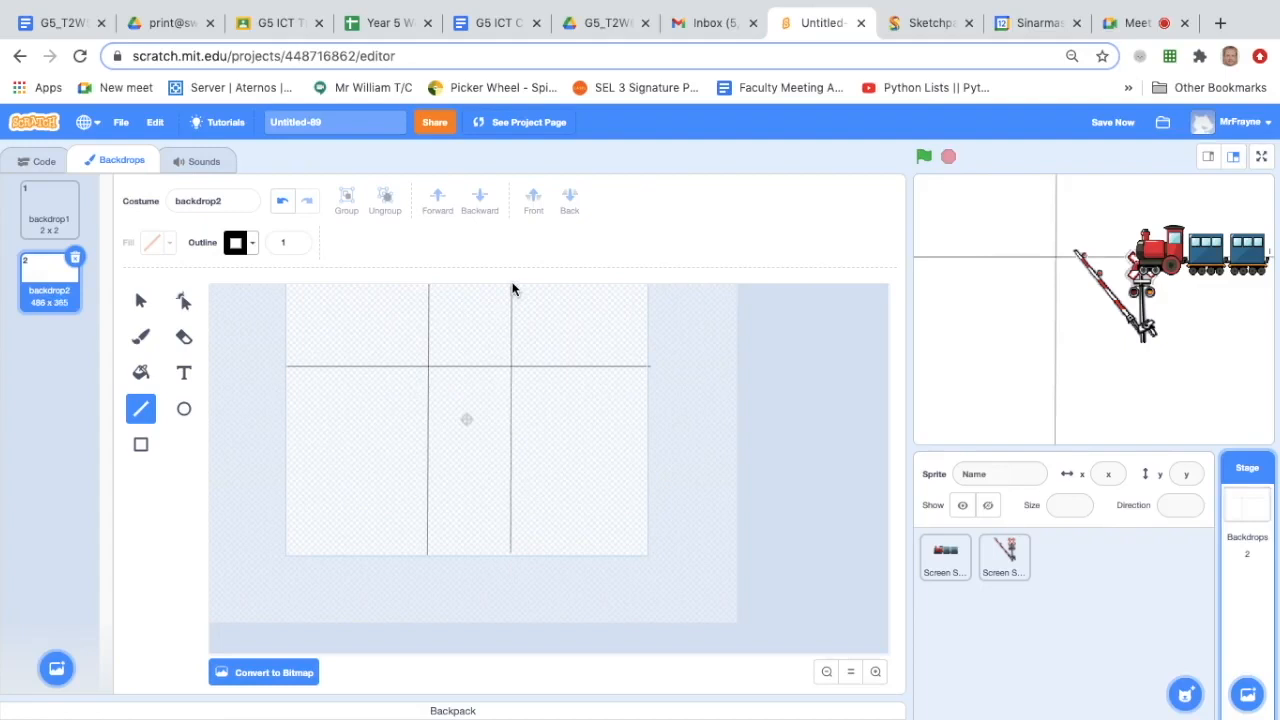
mouse_move(1156, 350)
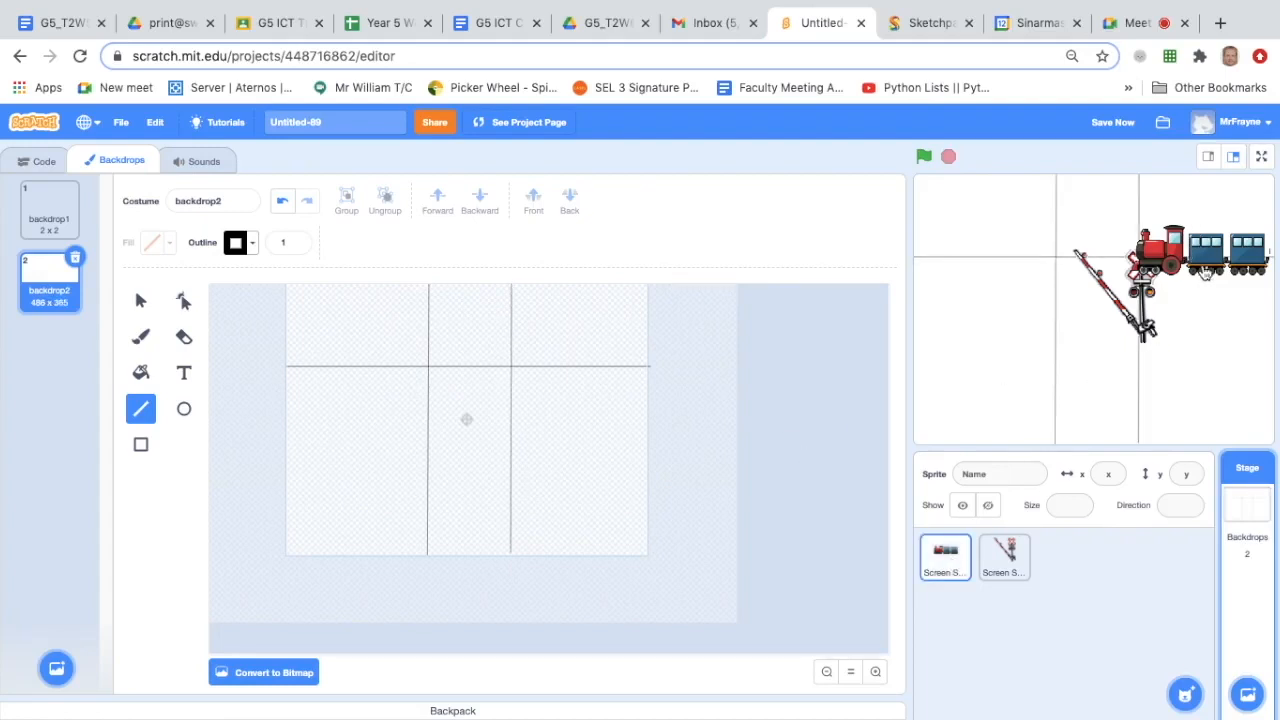
click(944, 556)
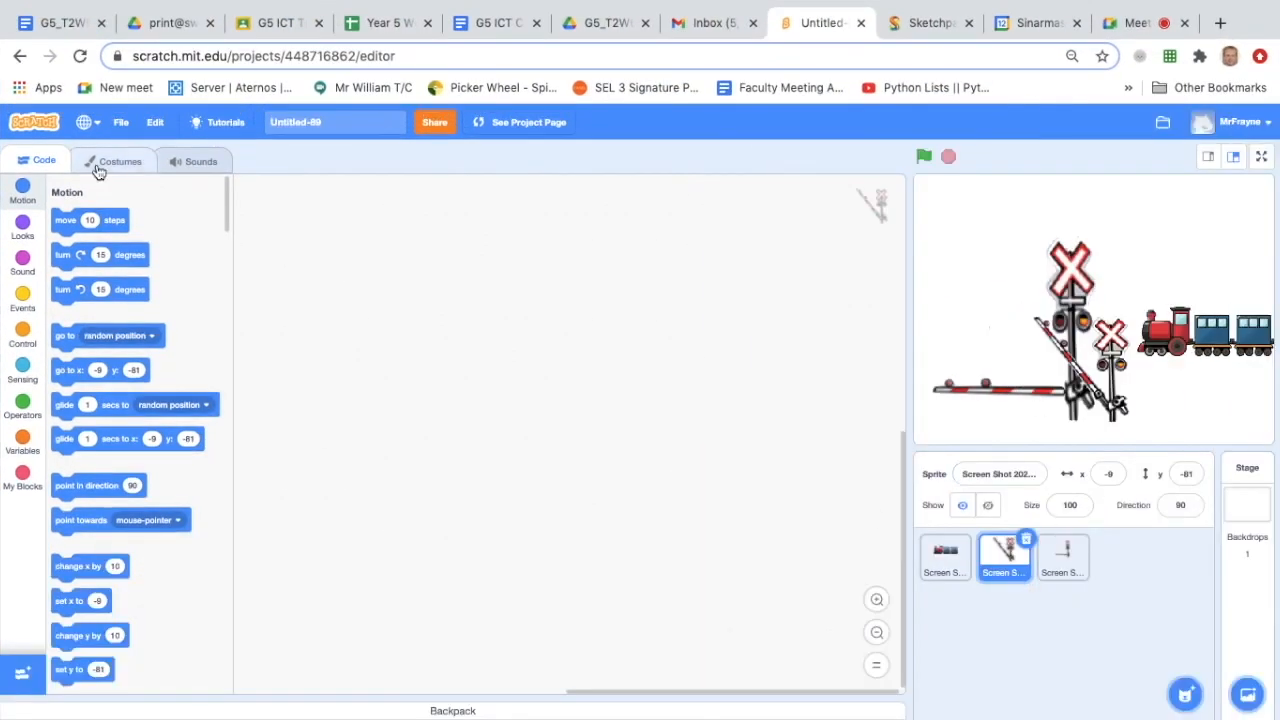
Review the crossing, train and lowered-barrier sprites' costumes and start adding a costume
click(120, 160)
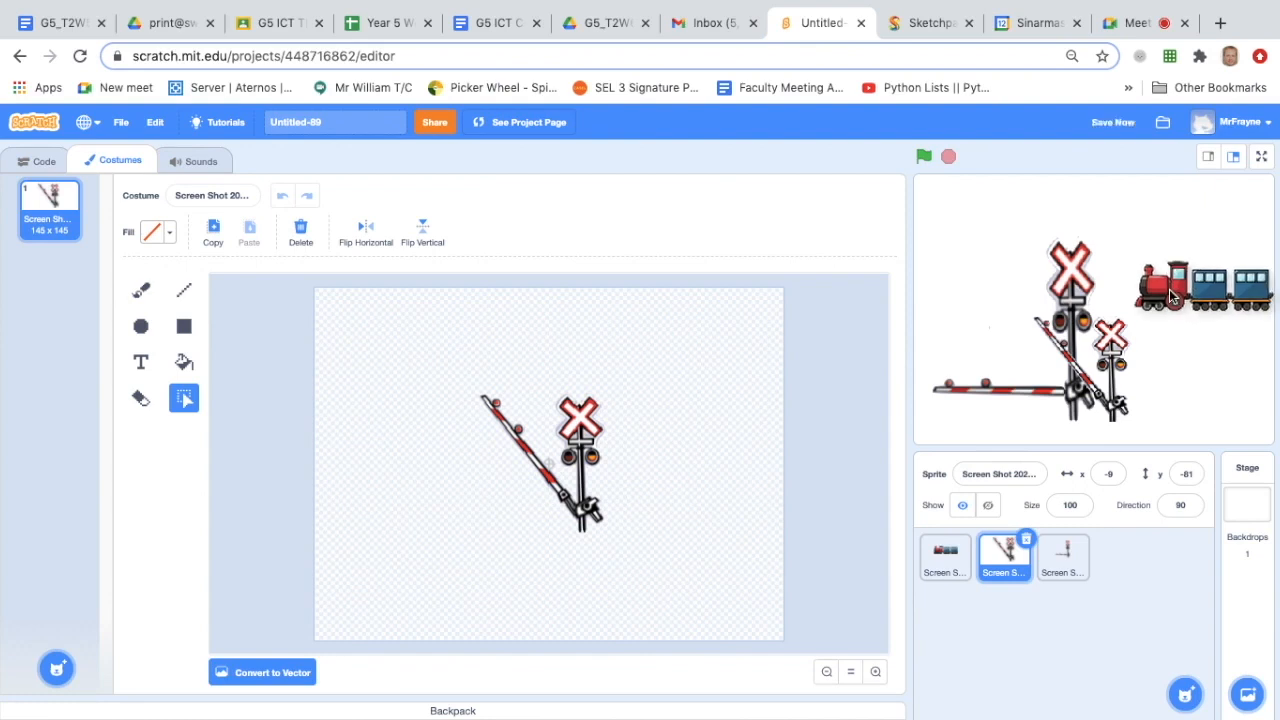
click(944, 556)
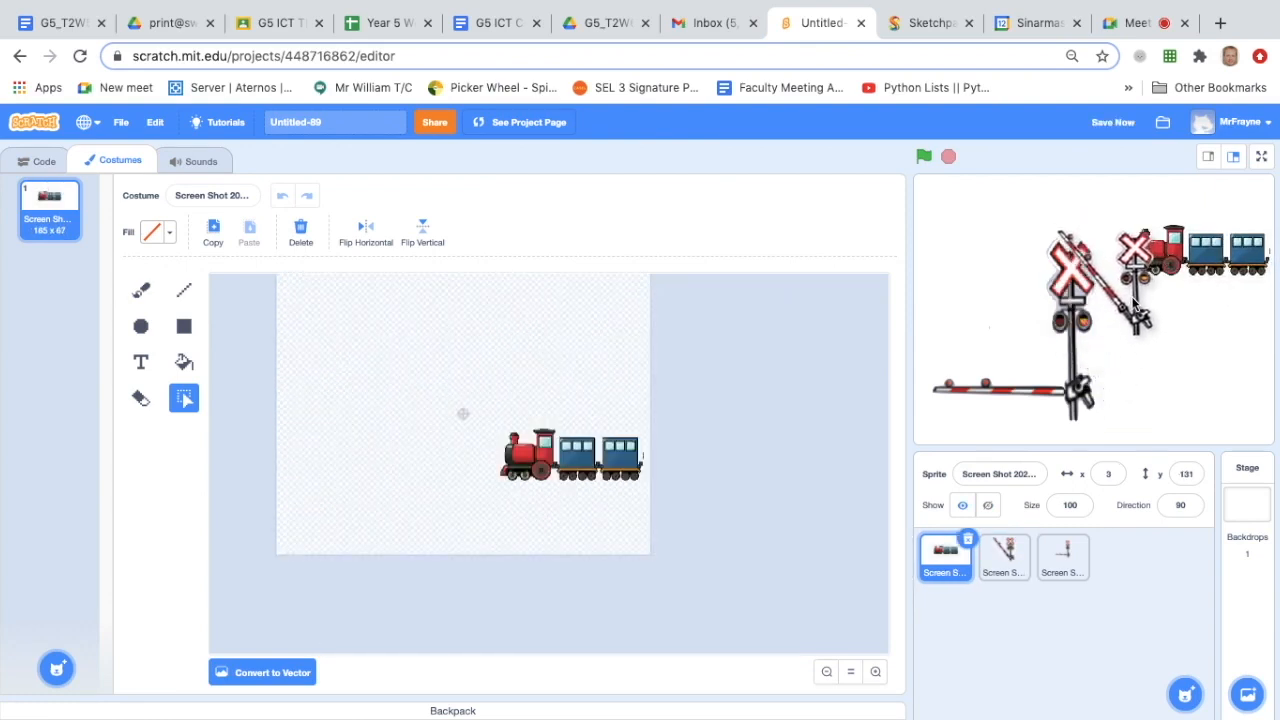
click(1062, 556)
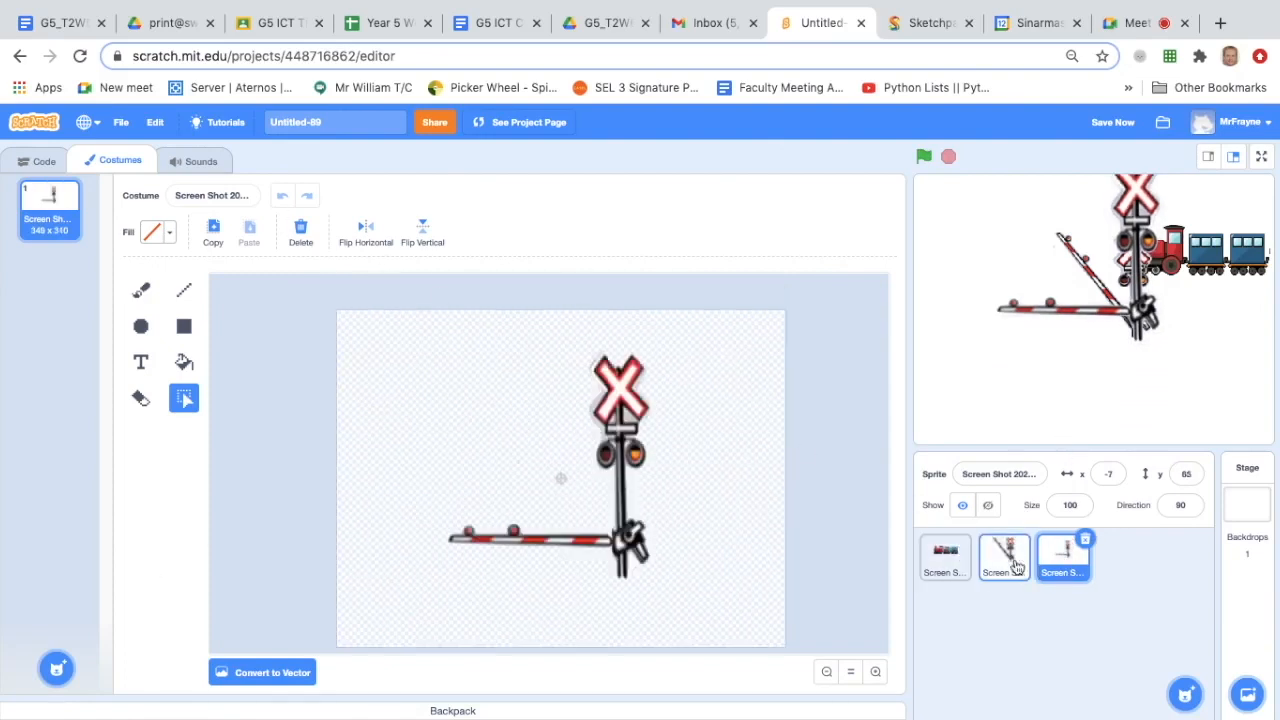
click(1062, 556)
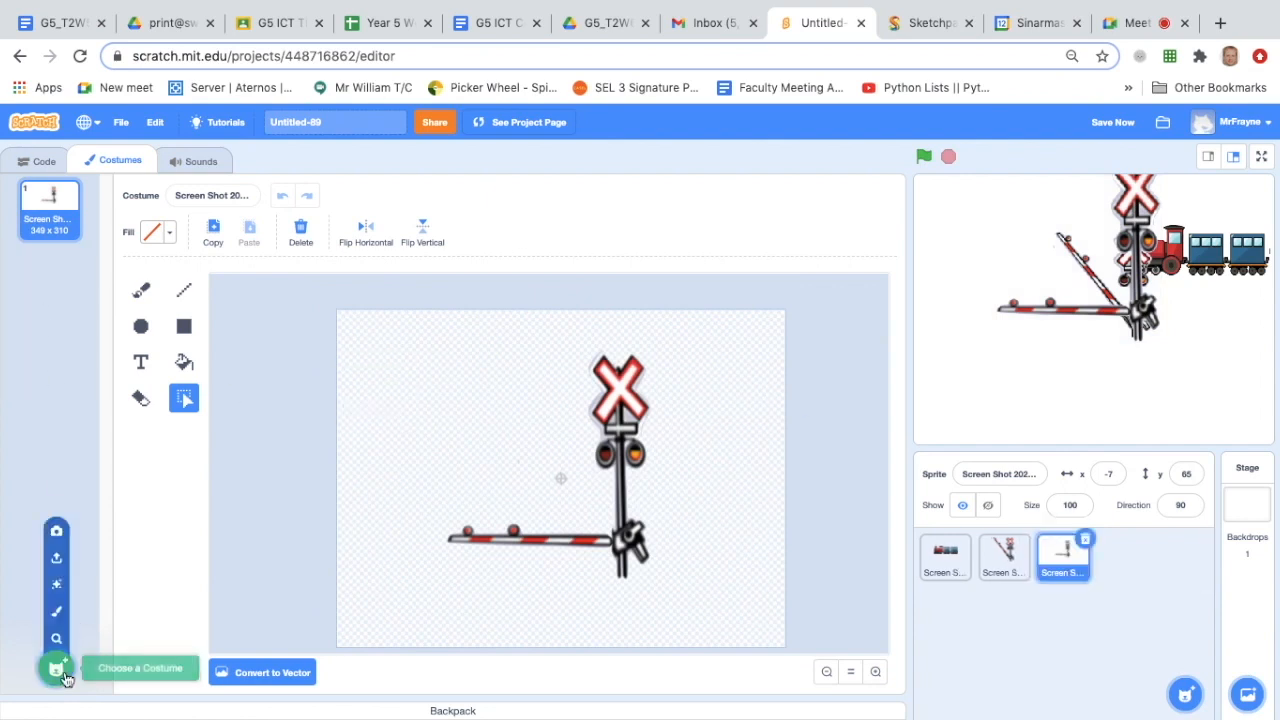
mouse_move(56, 556)
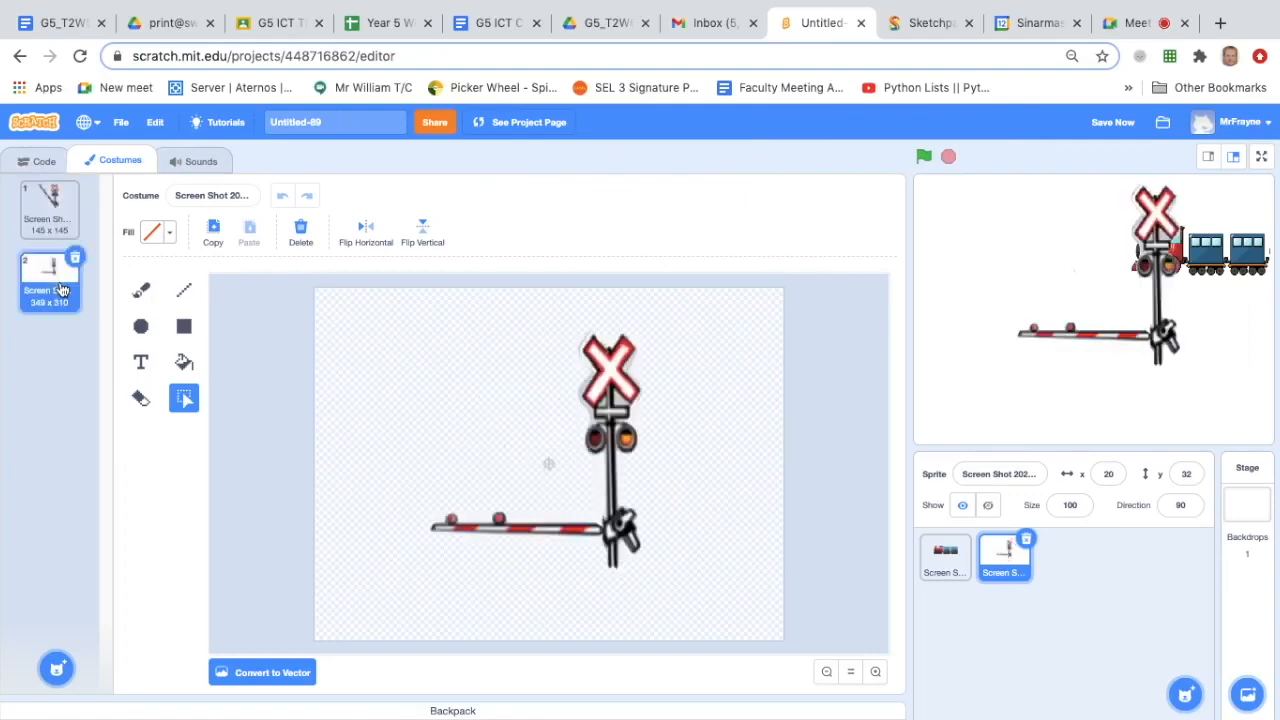
mouse_move(370, 328)
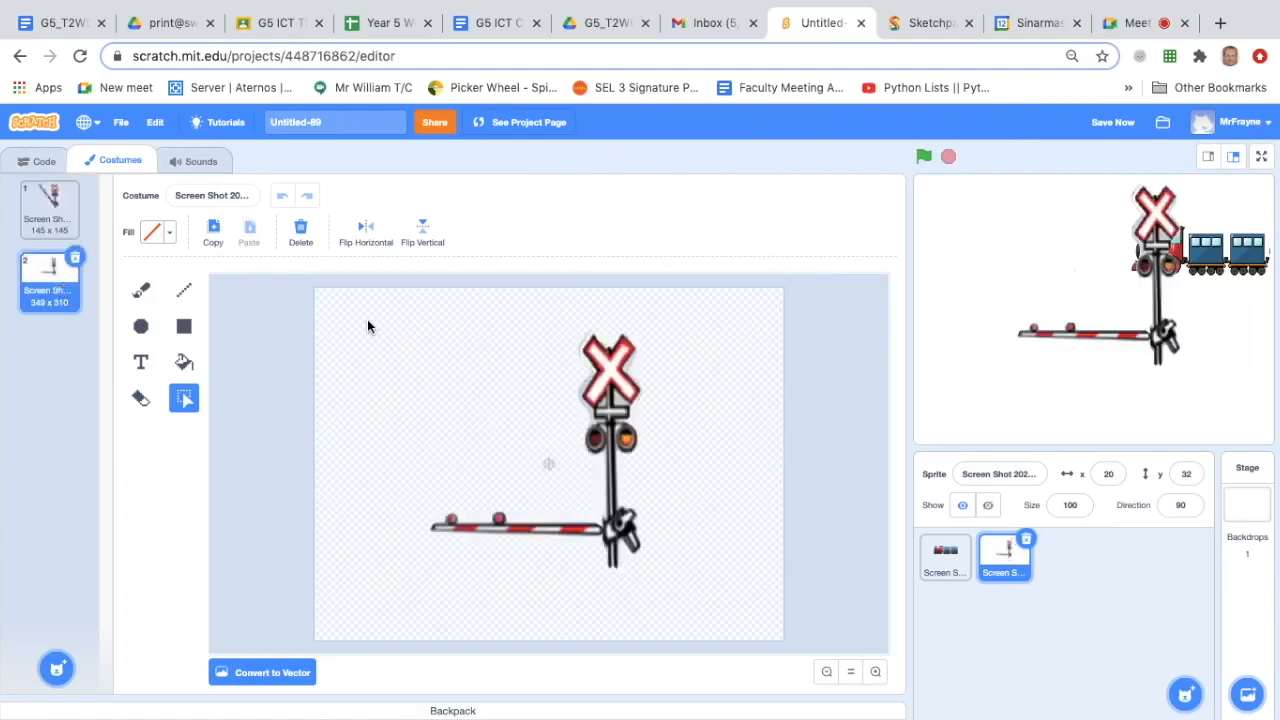